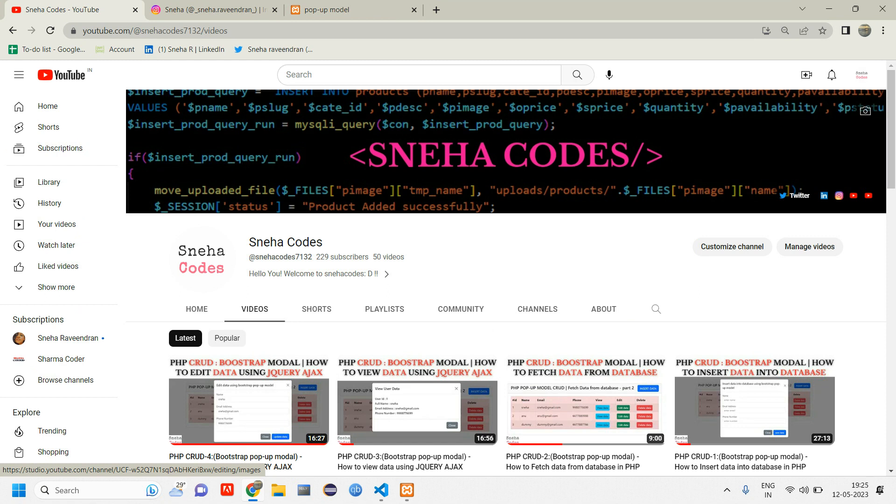
- View the pop-up model CRUD table in Chrome, then switch to the project code in the editor
left_click(211, 9)
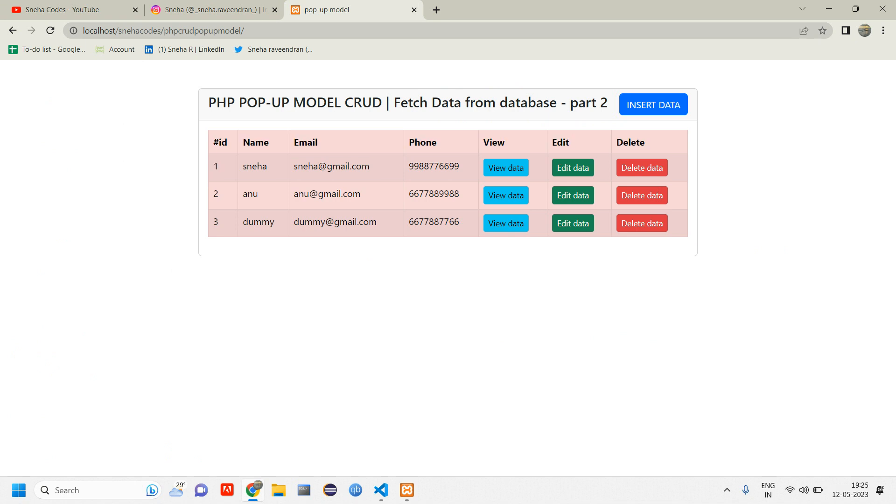
left_click(572, 167)
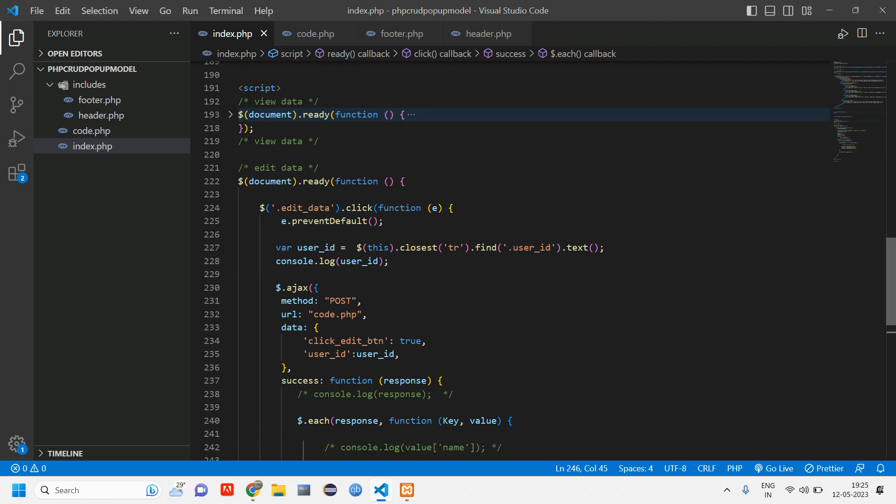
- Check the update_data submit name in index.php, then show code.php with the edit data block folded
scroll("down", 3)
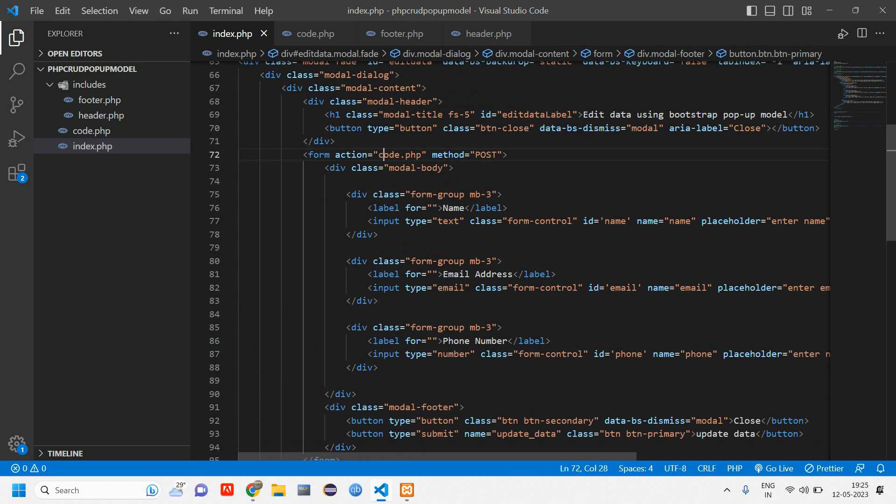
double_click(485, 155)
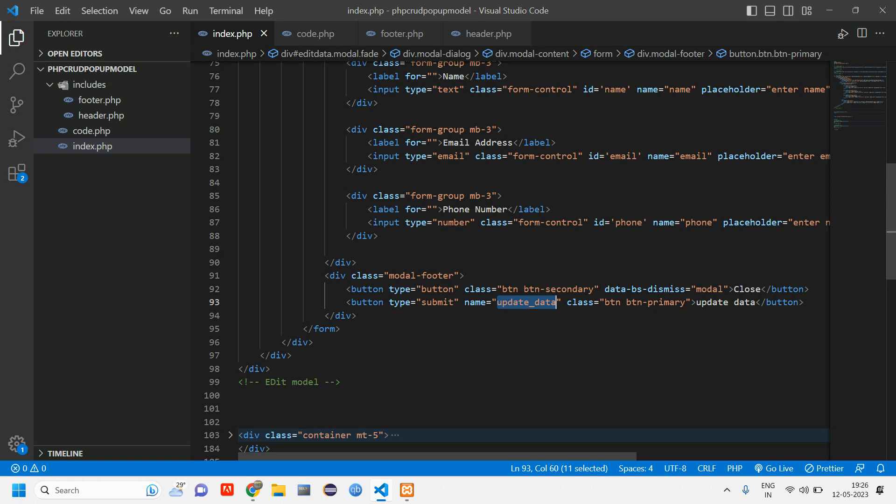
left_click(315, 33)
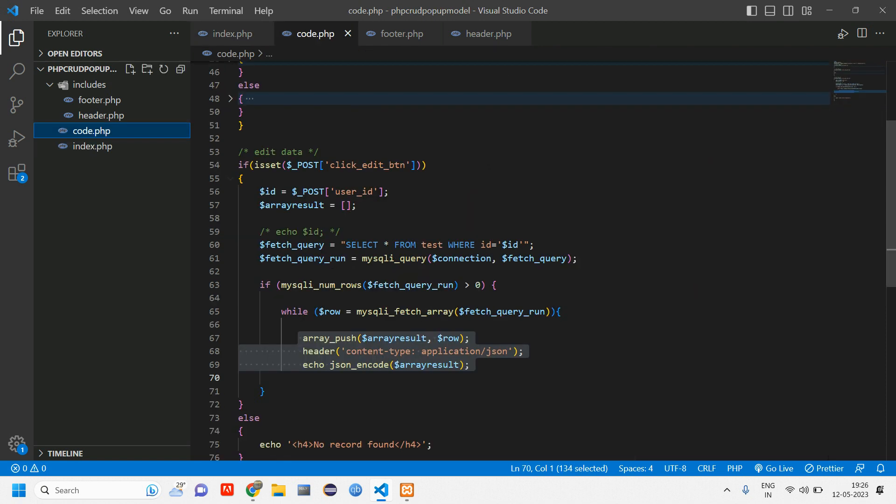
left_click(231, 178)
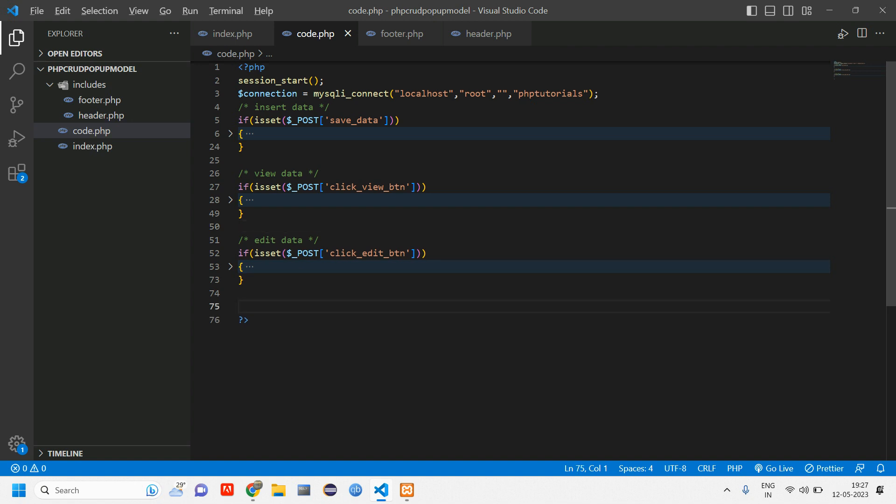
- Add an /* update data */ comment and begin an if(isset($_POST check beneath it
type("/* */")
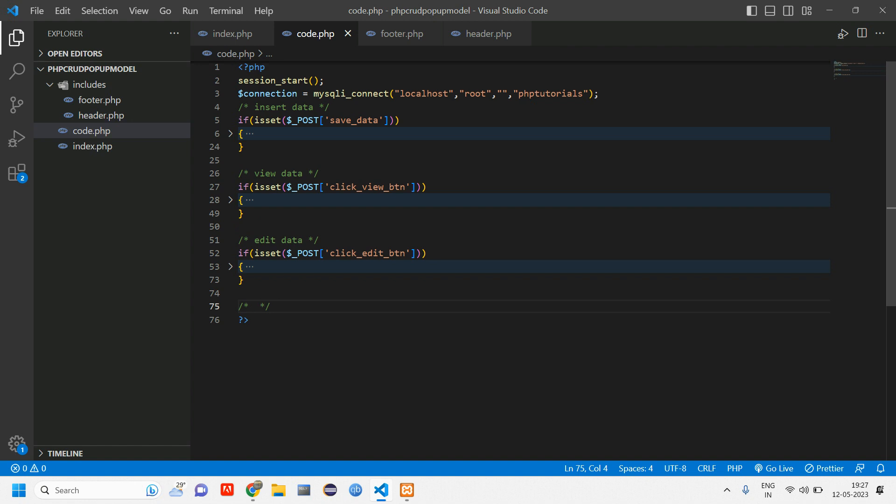
type("update")
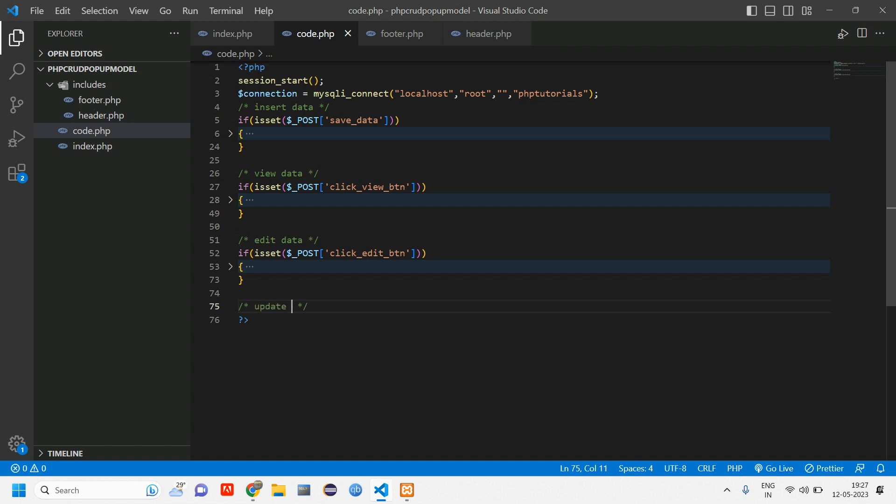
type("data")
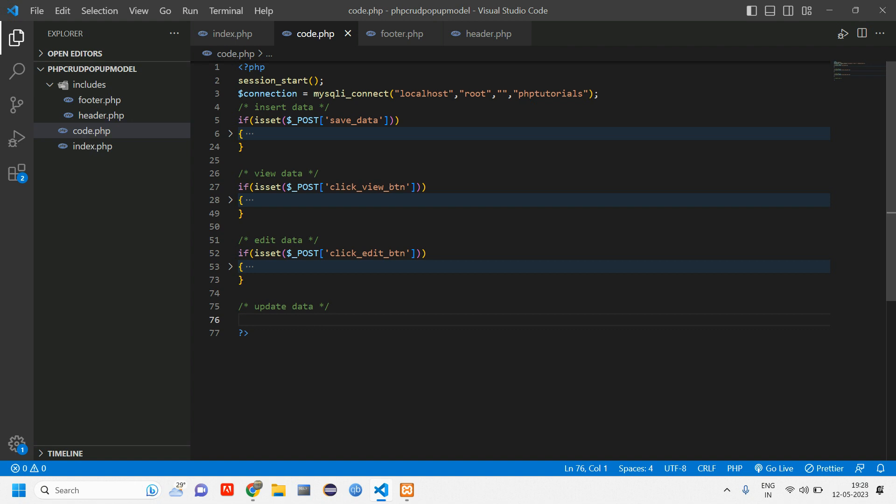
left_click(238, 319)
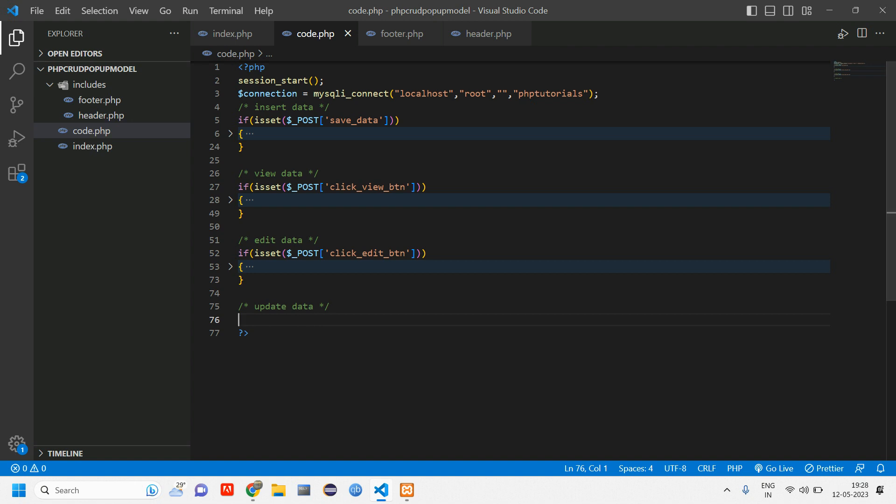
type("if")
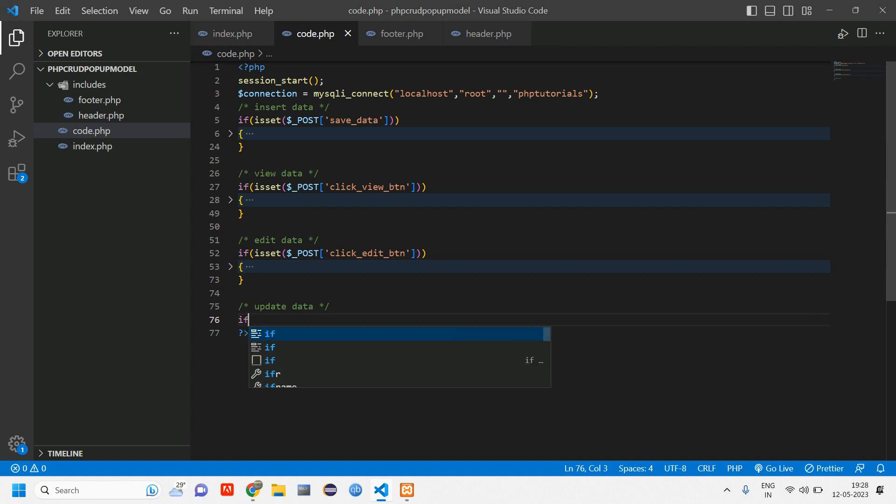
type("(isset")
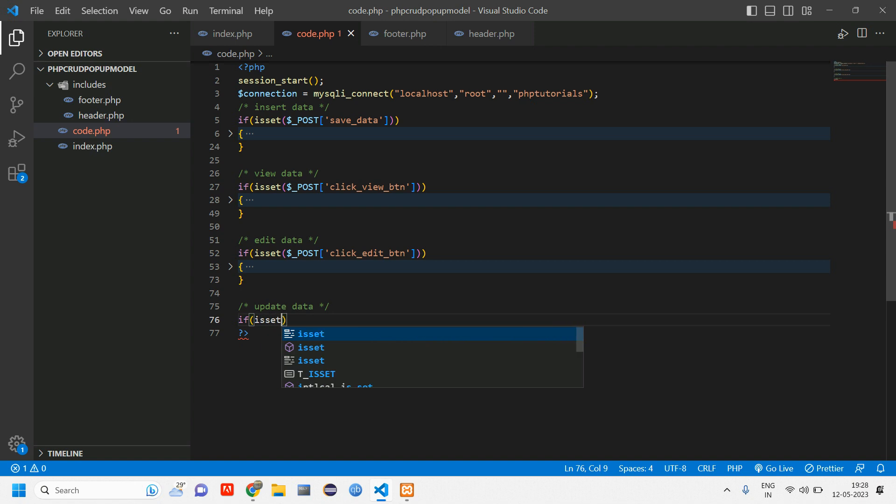
type("($_POST['")
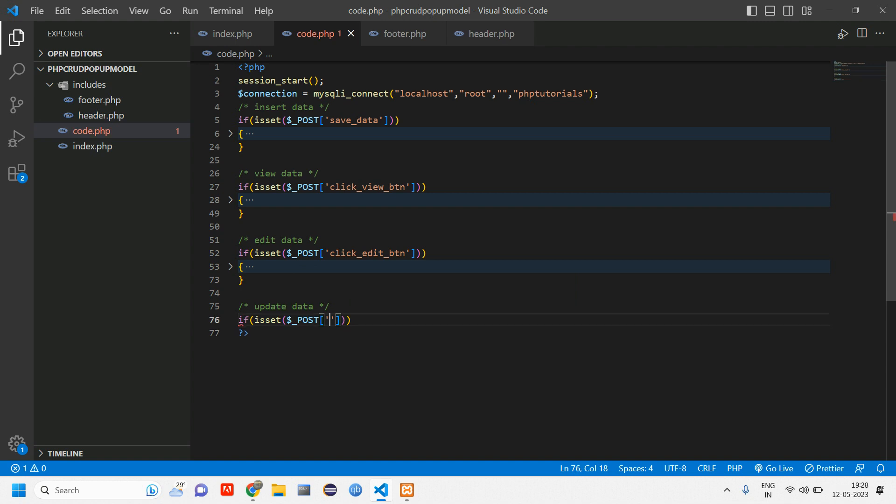
- Look at the form markup in index.php and switch to the browser to try the edit form
left_click(231, 34)
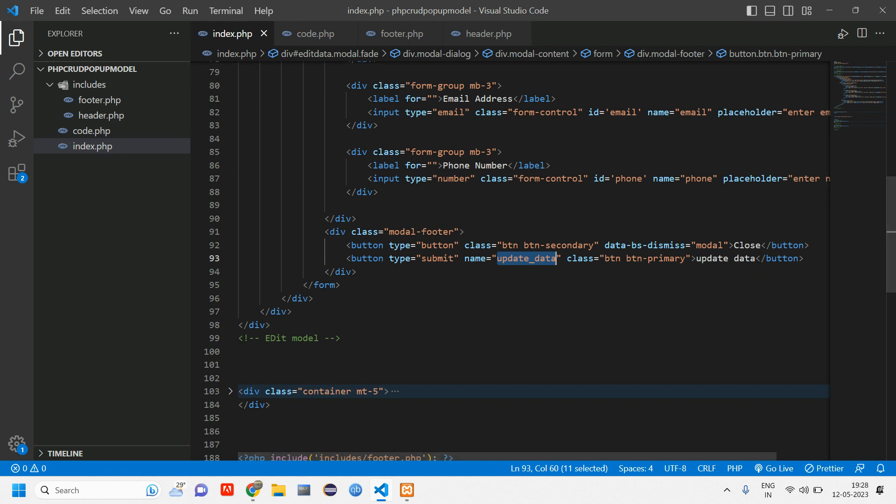
left_click(316, 34)
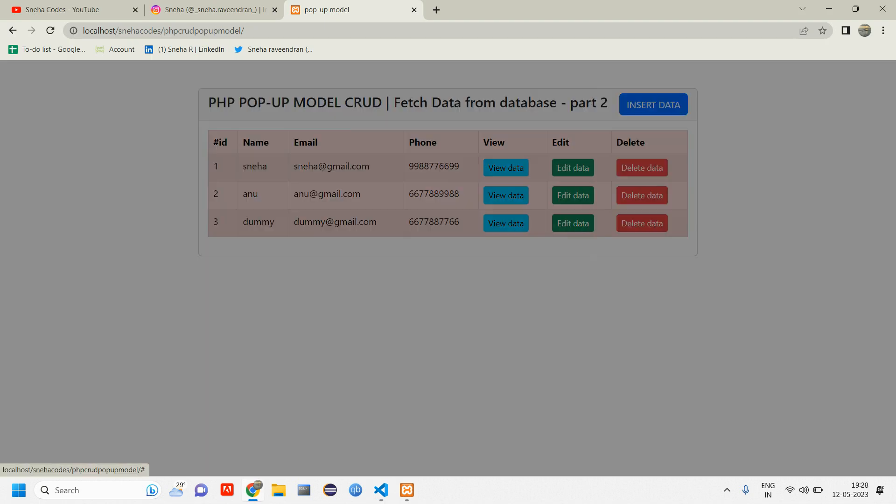
- Inspect the edit pop-up fields for records 3 and 1, then return to the code editor
left_click(571, 223)
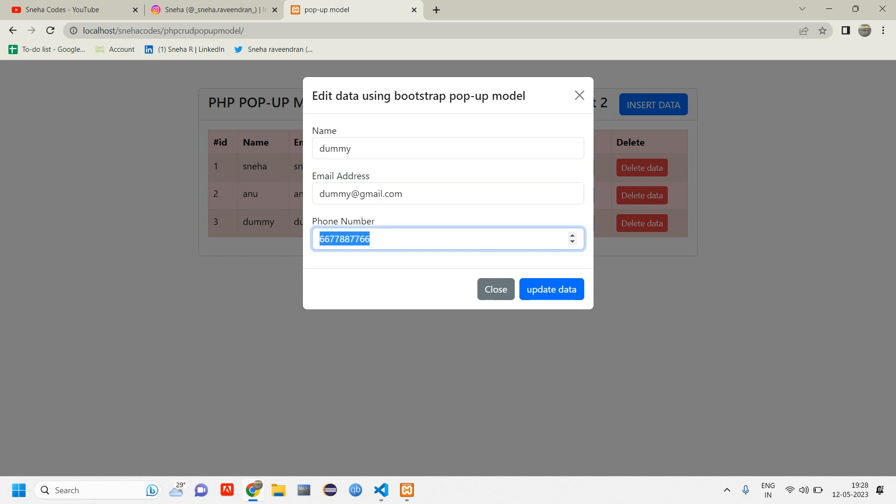
left_click(447, 149)
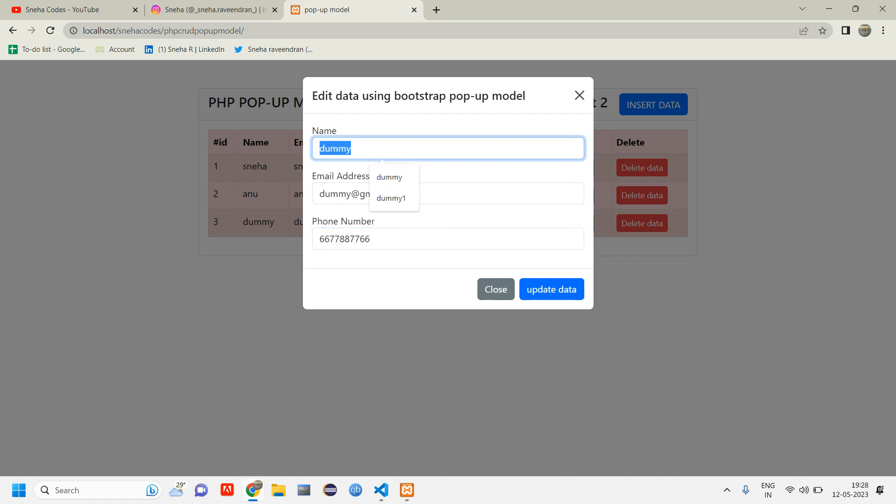
left_click(495, 289)
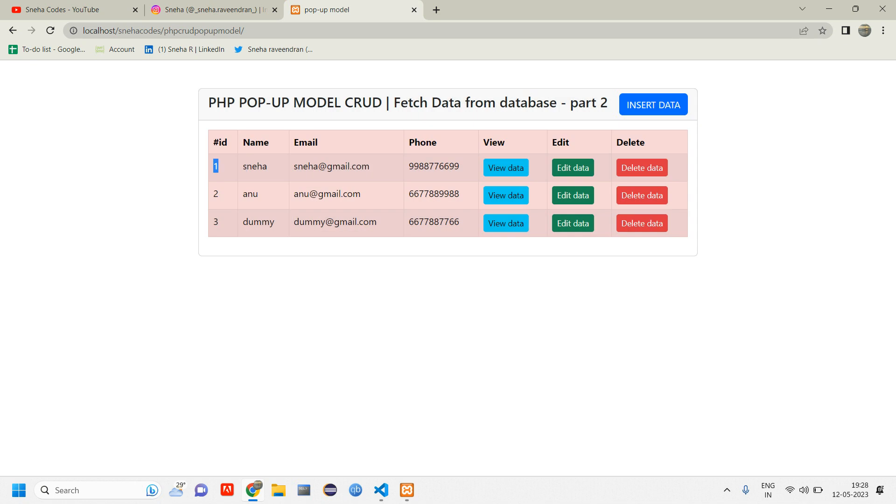
left_click(572, 167)
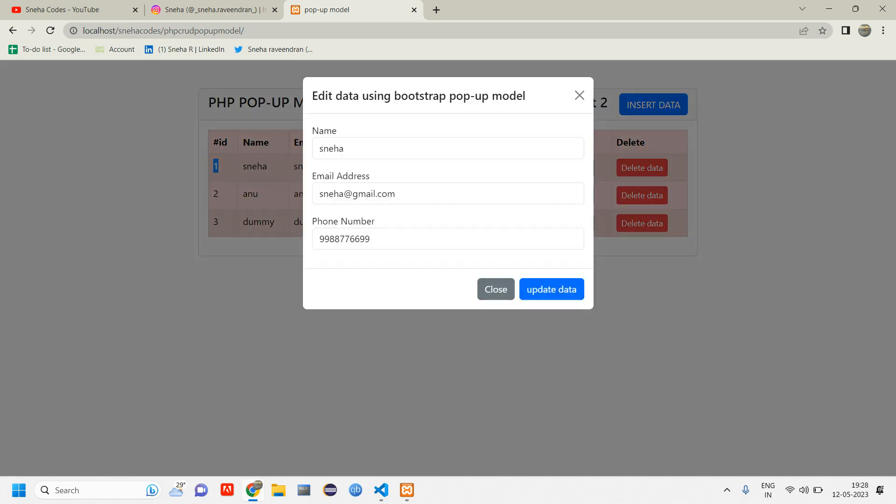
left_click(447, 239)
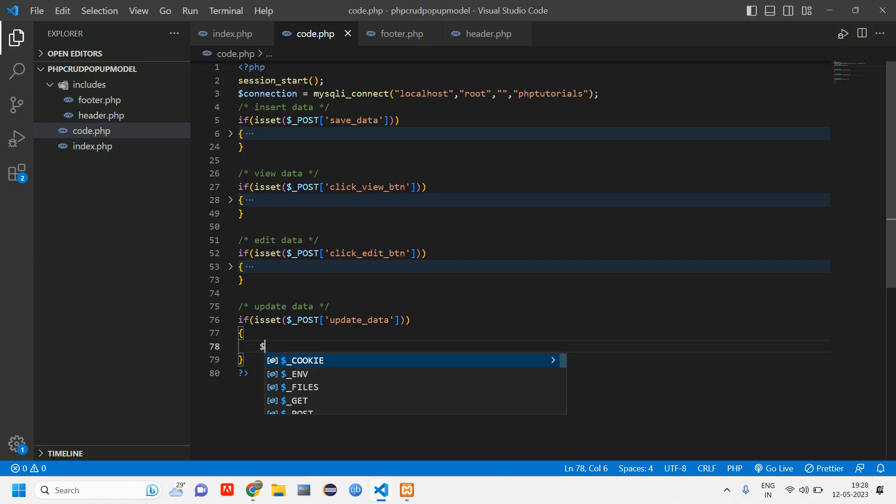
- Read name, email and phone from $_POST into variables, checking the Name input's name attribute
type("name =")
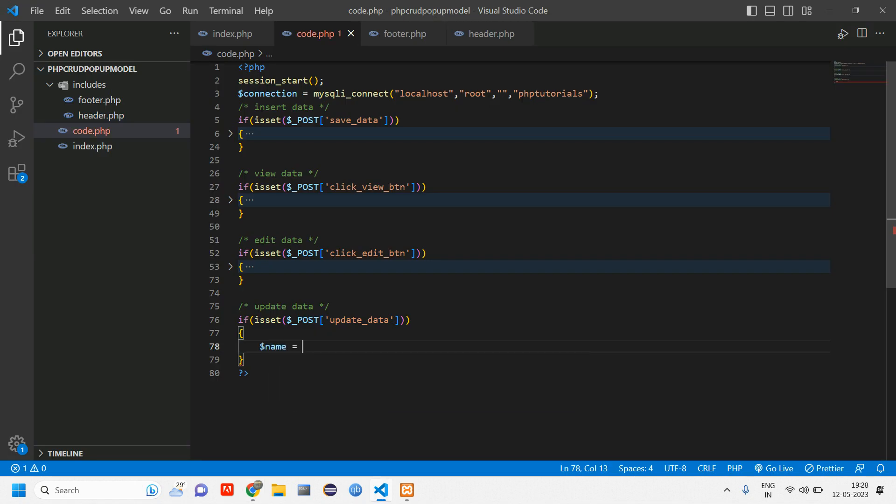
type("$_POST[")
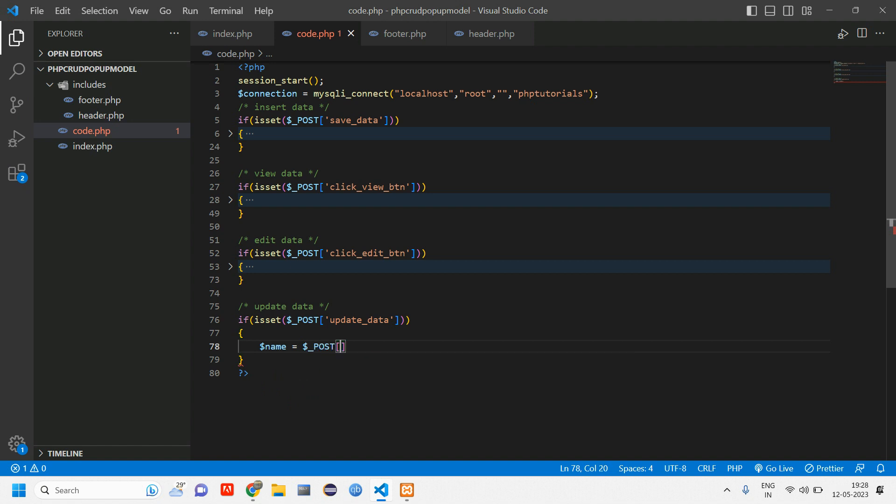
type("'name'")
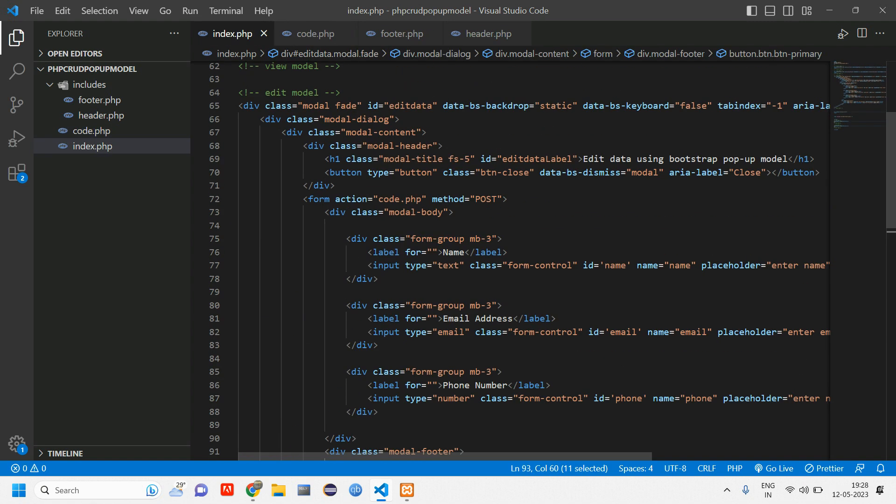
double_click(667, 265)
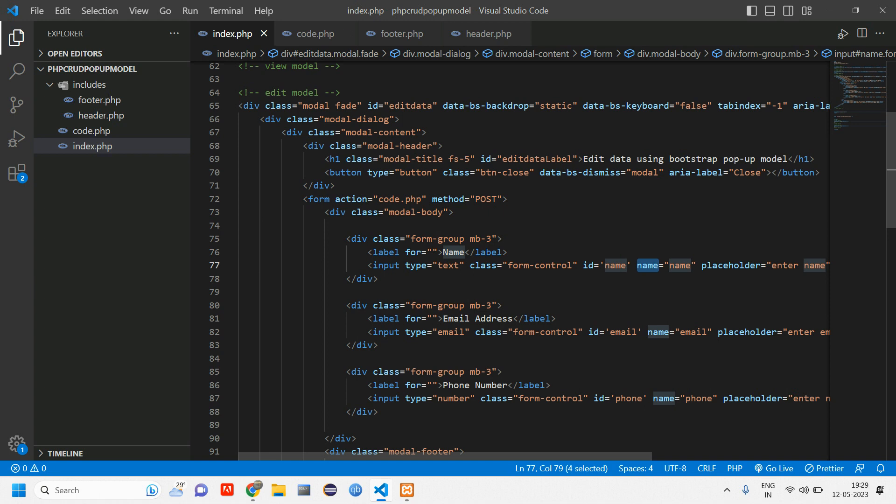
left_click(314, 33)
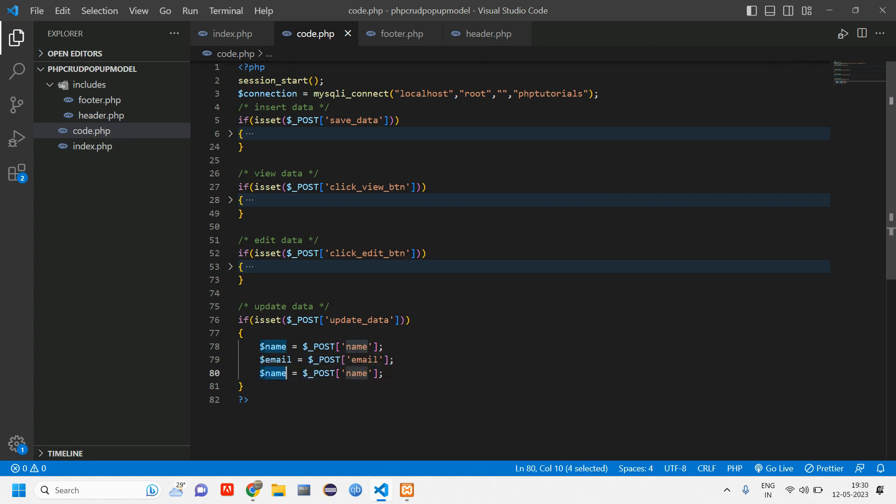
type("phon")
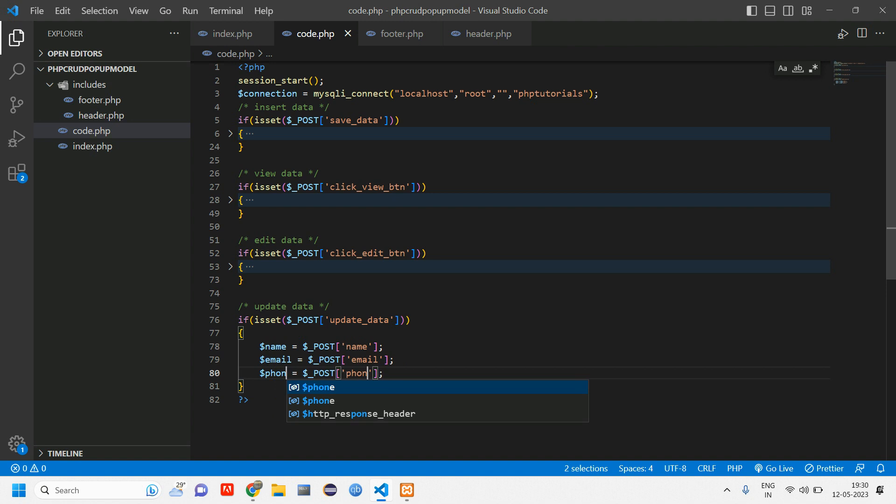
key("Tab")
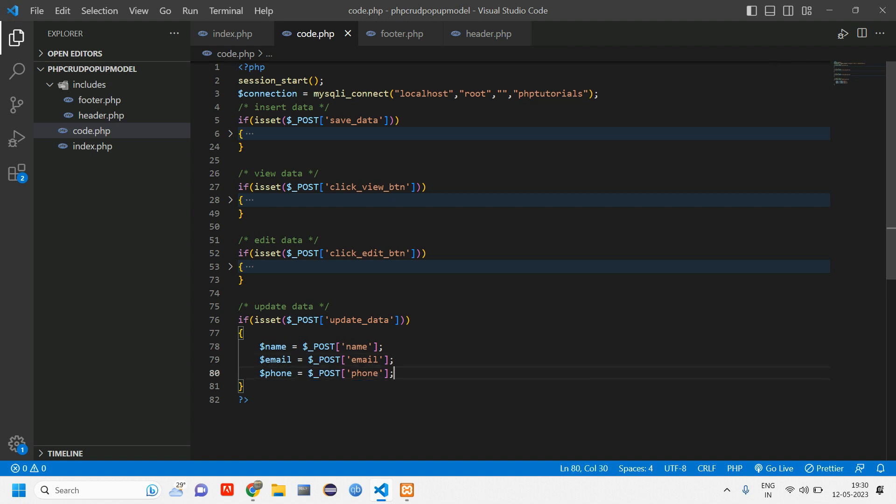
- Begin the $update_query assignment with the string "UPDATE"
key("Enter")
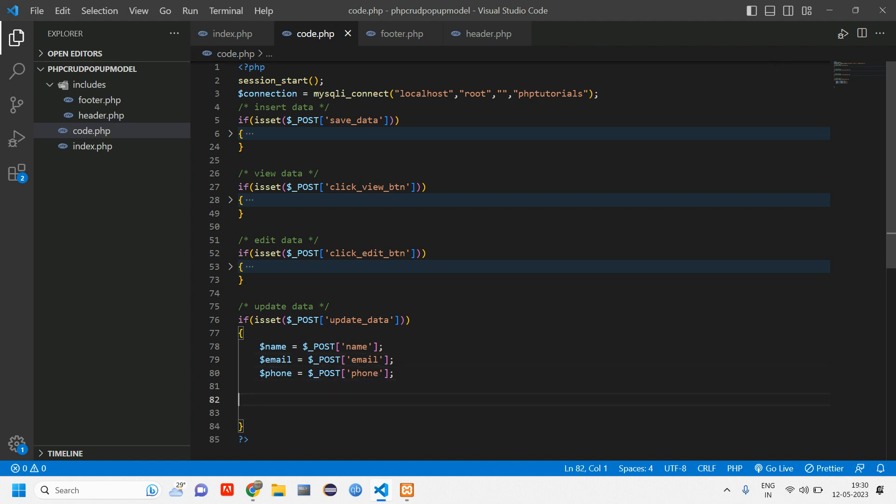
type("$")
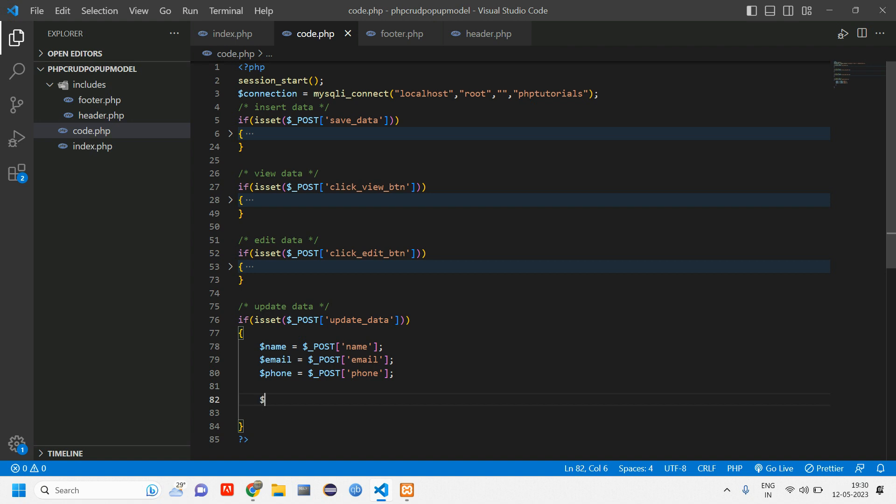
type("UPDATE")
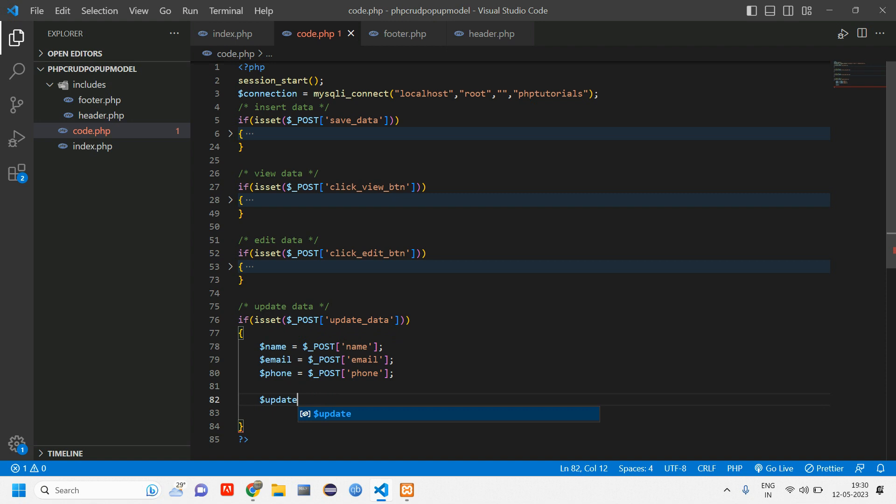
type("_query =")
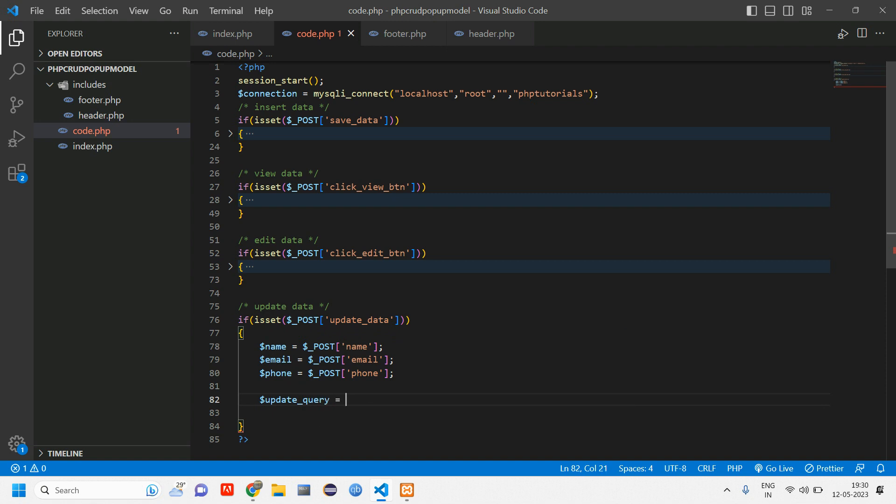
type("\"UPDATE\"")
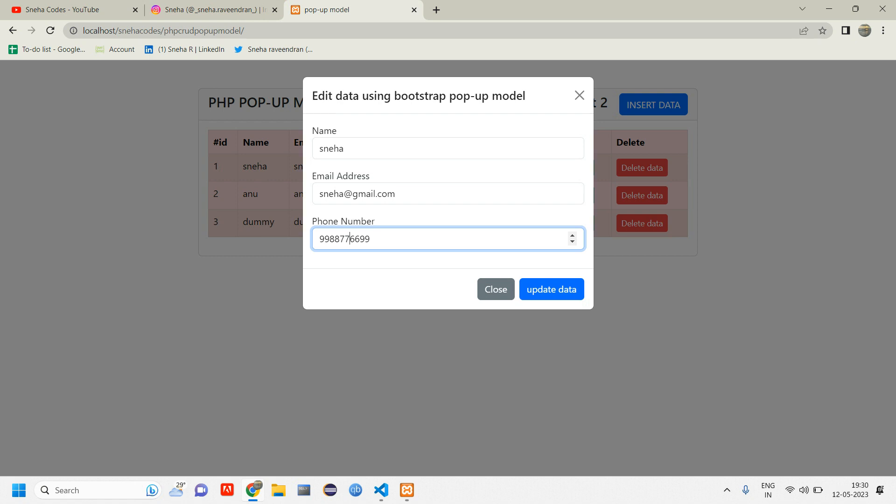
- In a new Chrome tab, navigate to localhost/phpmyadmin
left_click(435, 9)
type("localhost/phptutorials/index.php")
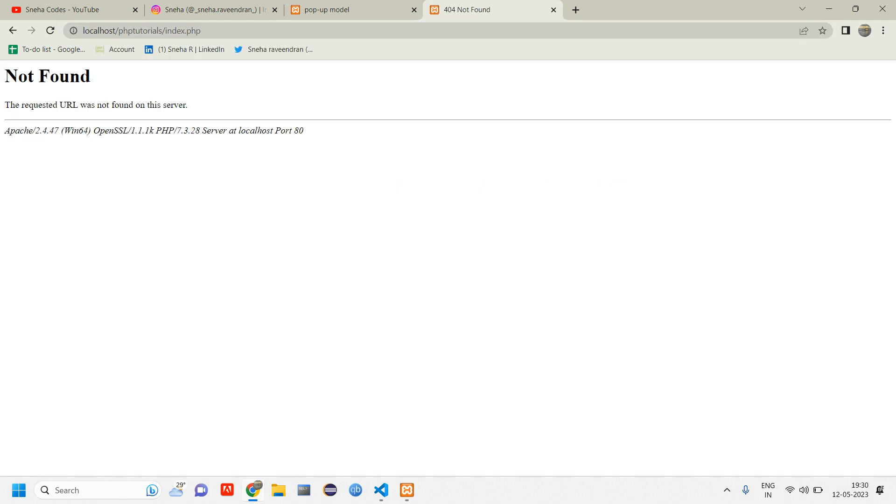
left_click(142, 30)
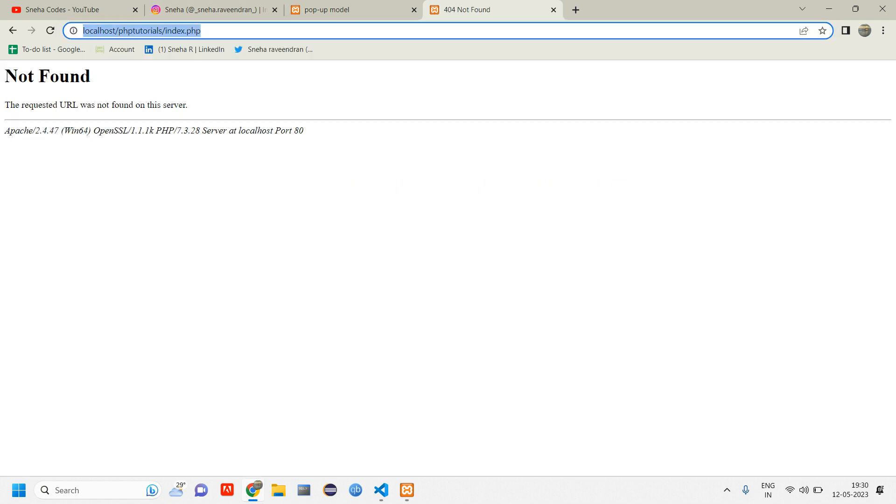
type("localhost/php")
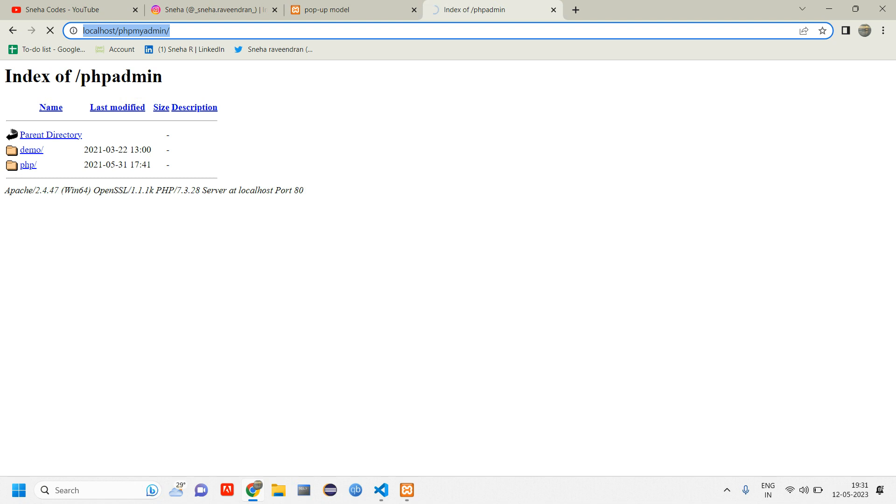
- Browse the test table of the phptutorials database in phpMyAdmin
left_click(406, 490)
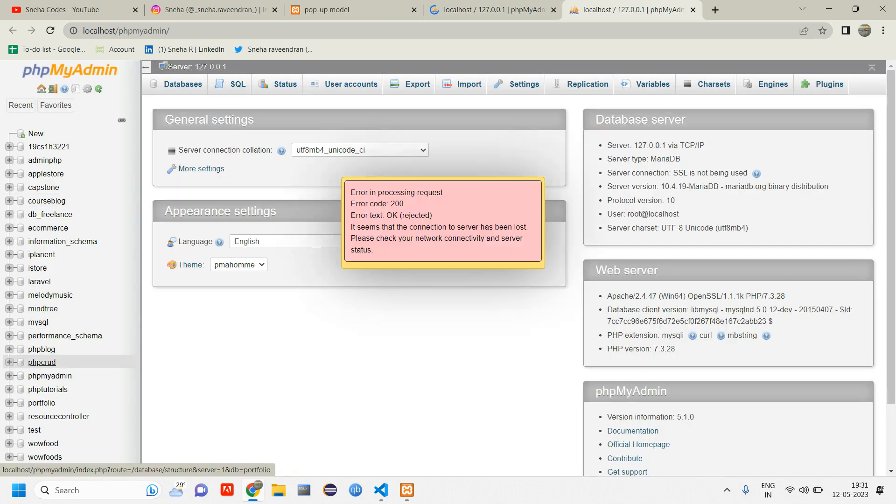
left_click(48, 389)
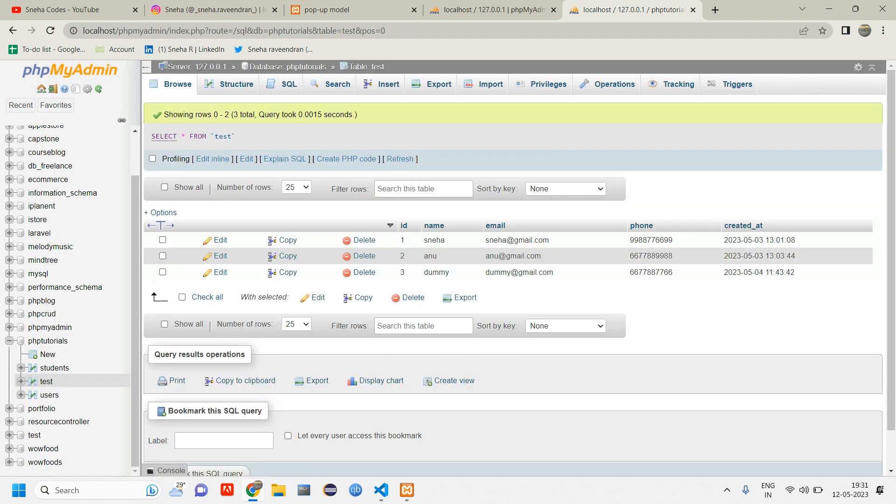
double_click(223, 136)
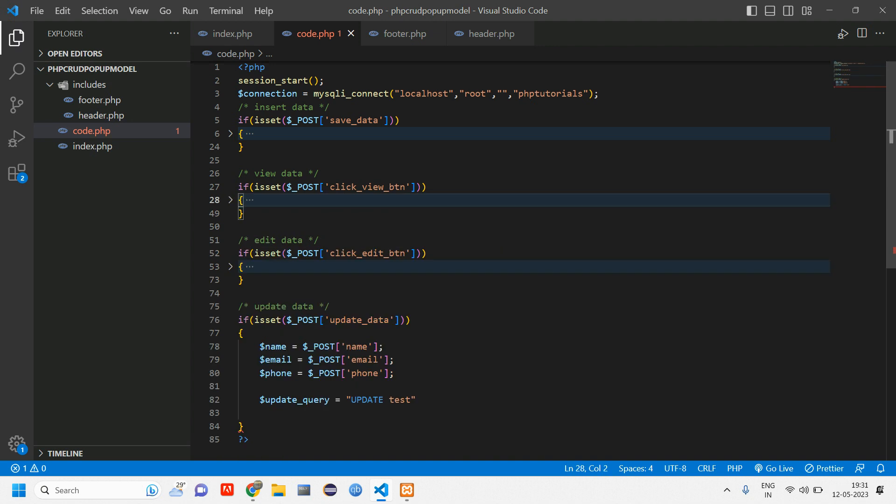
- Write the query's SET clause for name='$name' and email='$email', verifying $name's spelling
type("SET name='")
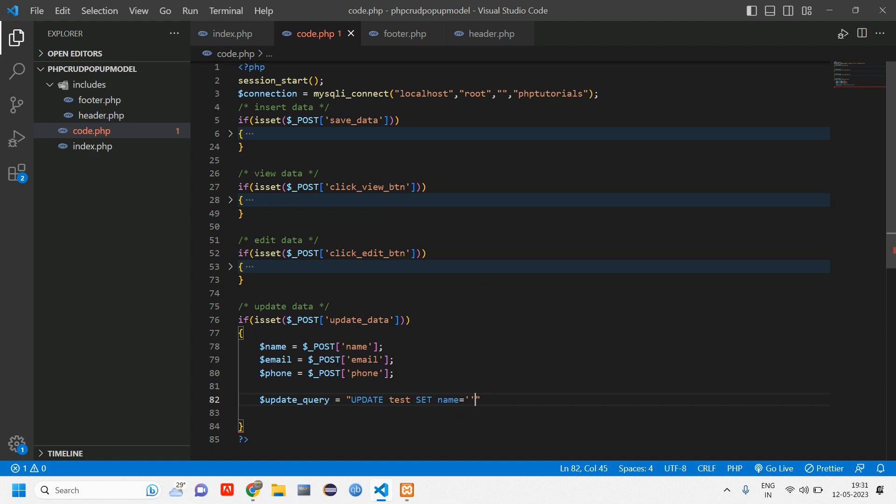
type("$name")
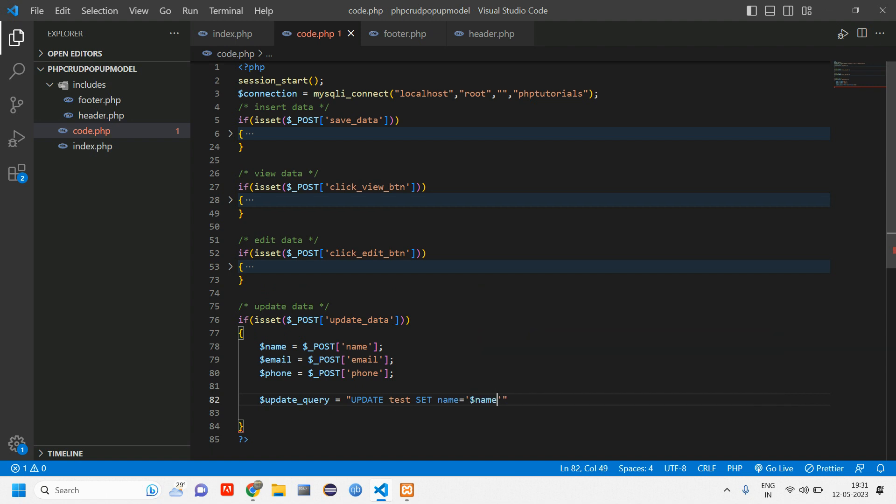
double_click(271, 346)
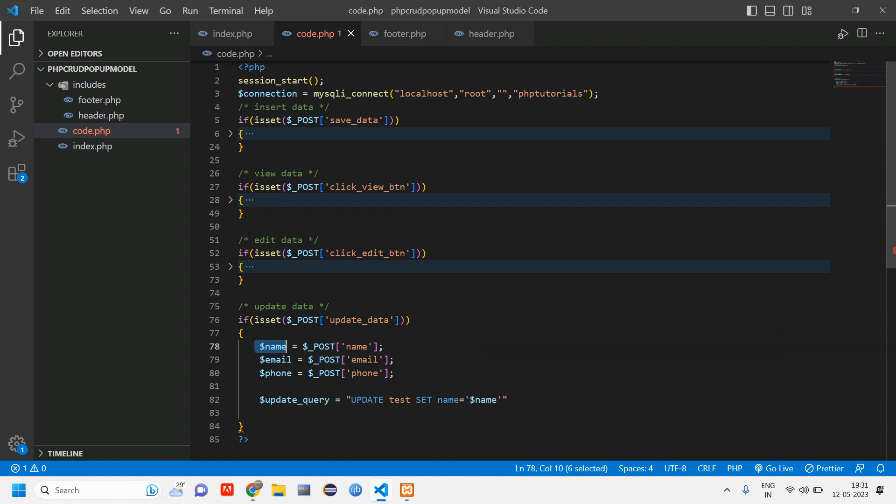
left_click(441, 400)
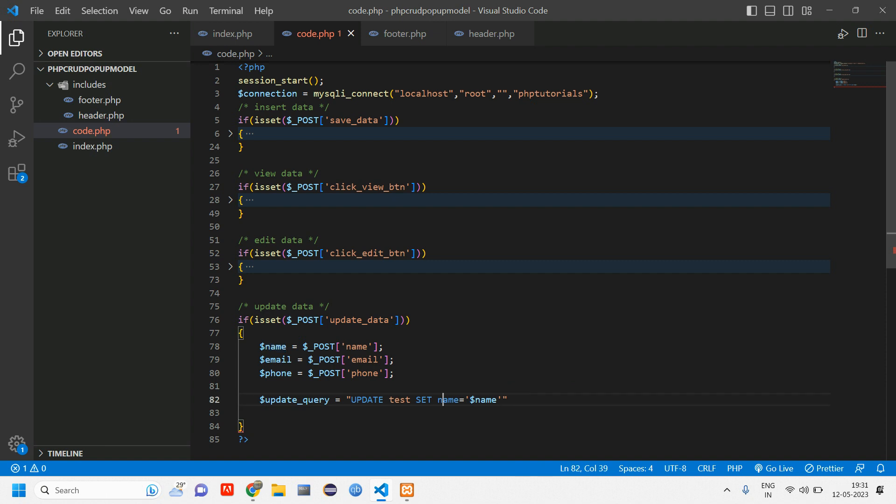
type(", email='")
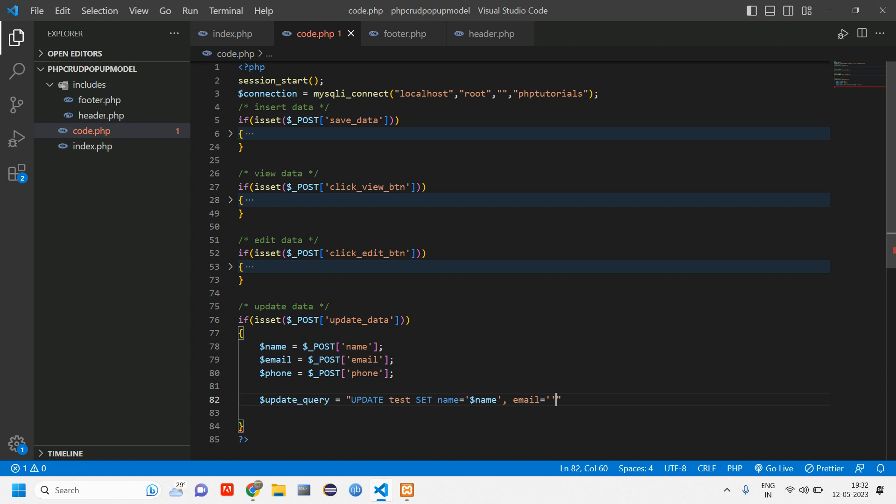
type("$")
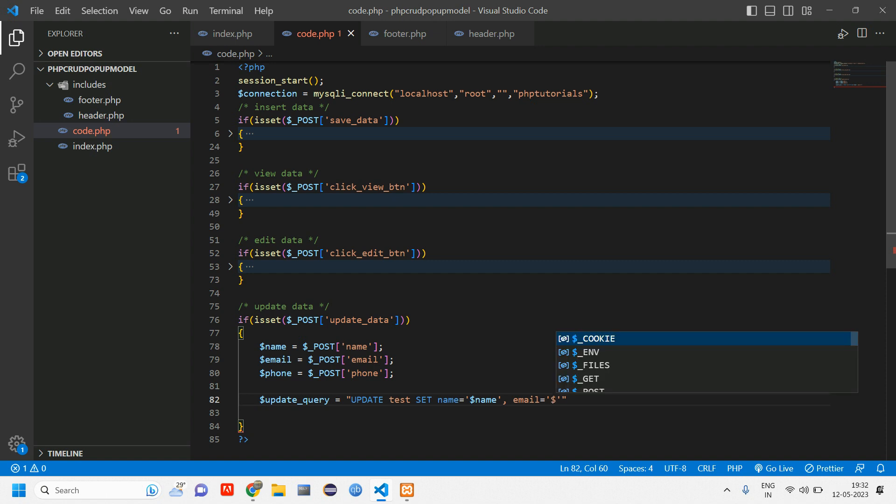
type("email")
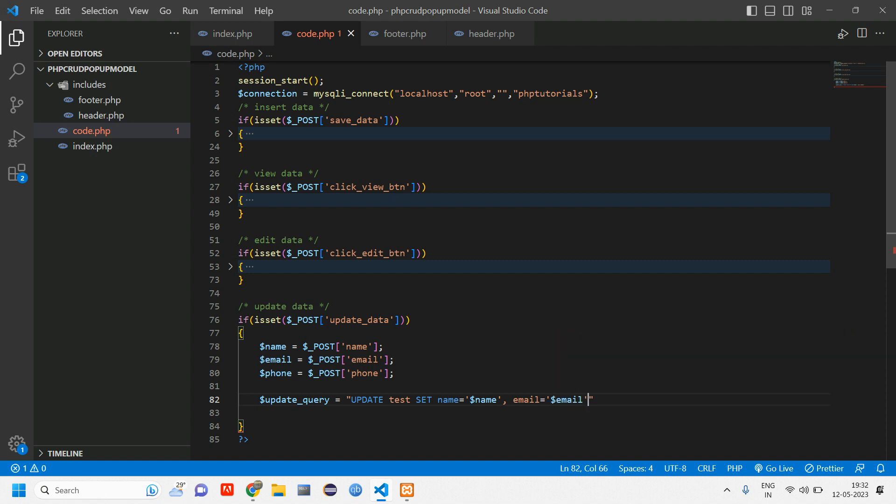
- Finish the query with phone='$phone' WHERE id = '$id' and close the string
type(", phone =")
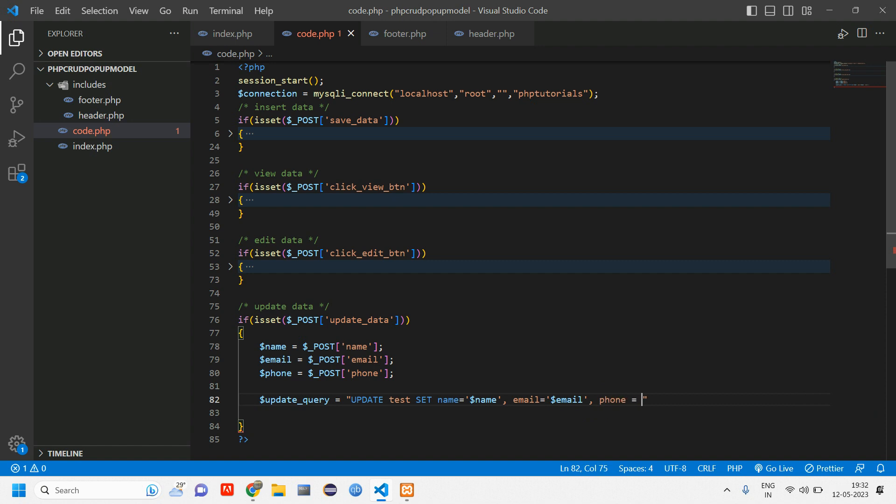
type("$'")
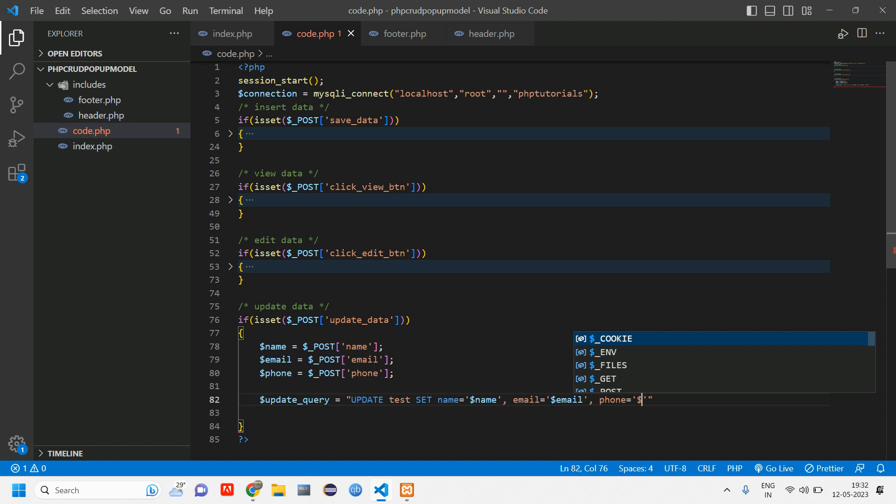
type("phone' WHERE id = $")
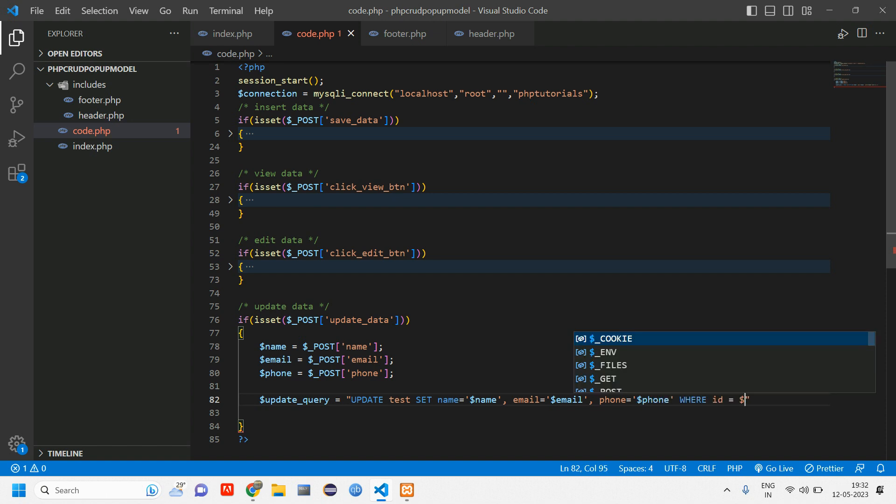
type("id'\"")
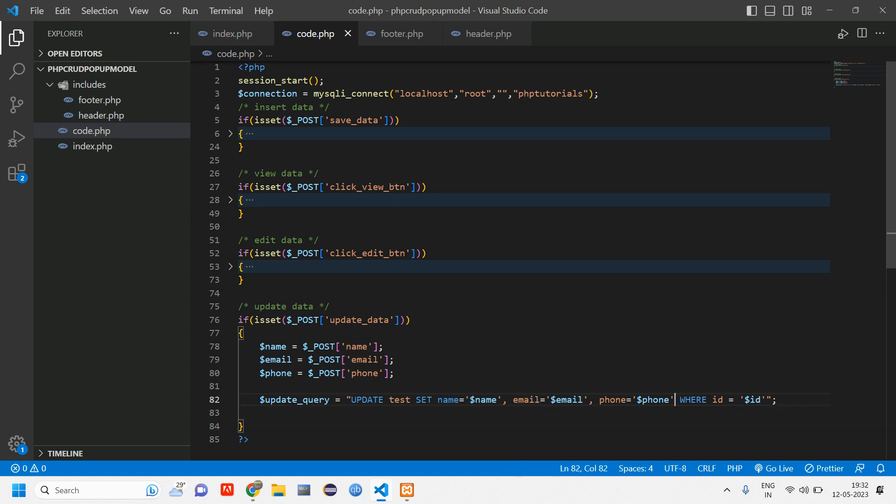
mouse_move(660, 399)
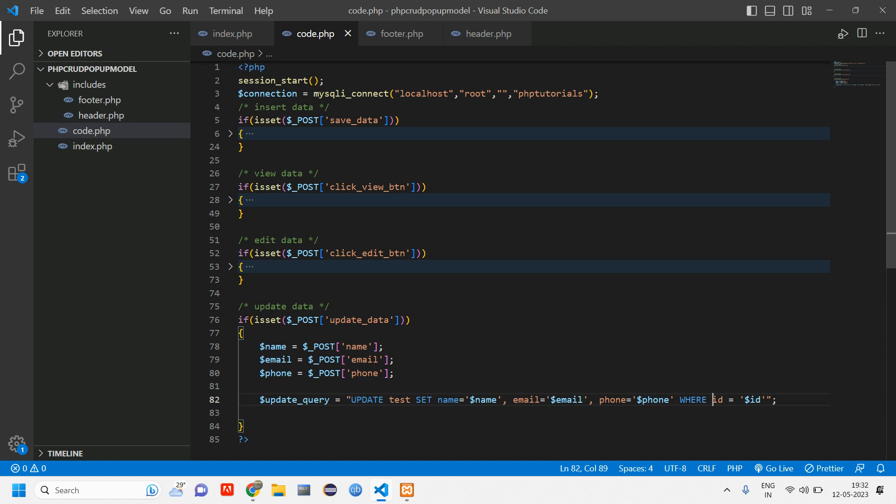
- Add a new first field in the index.php edit modal with id user_id and name id
left_click(241, 333)
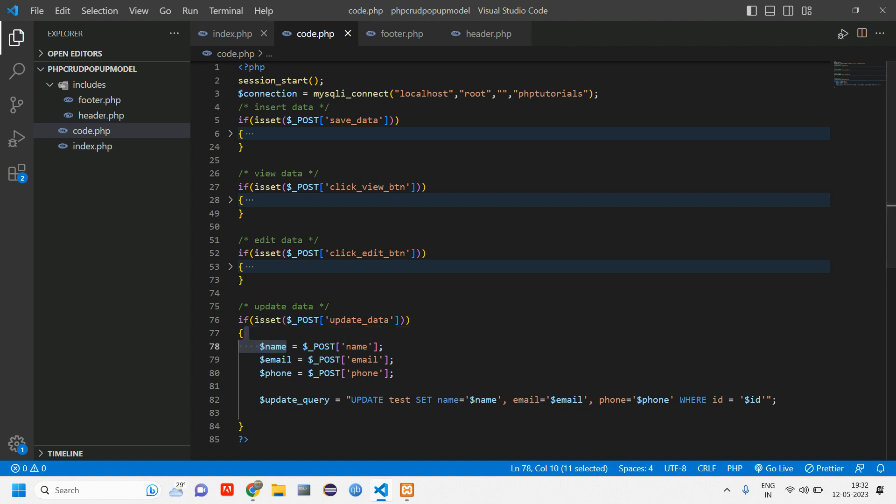
left_click(232, 33)
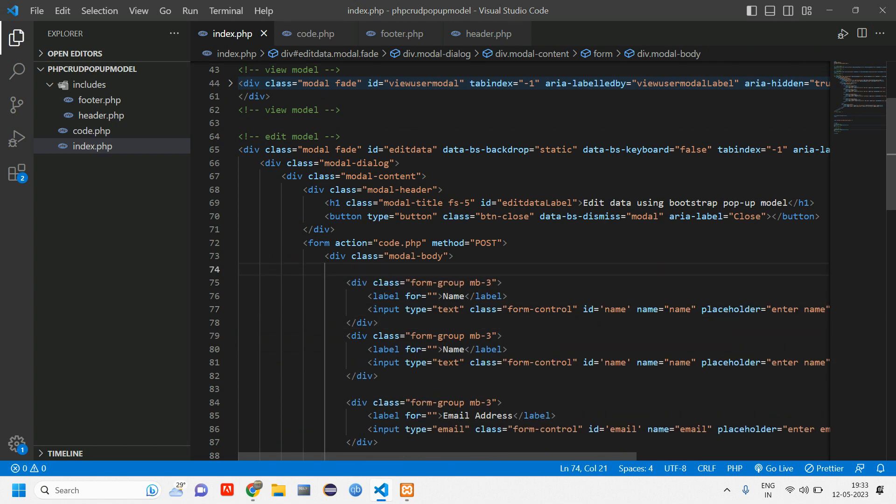
key("enter")
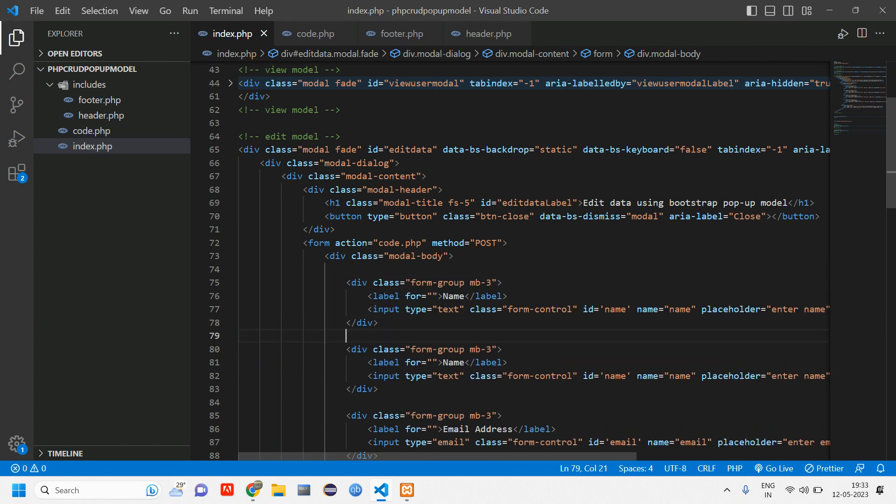
double_click(448, 309)
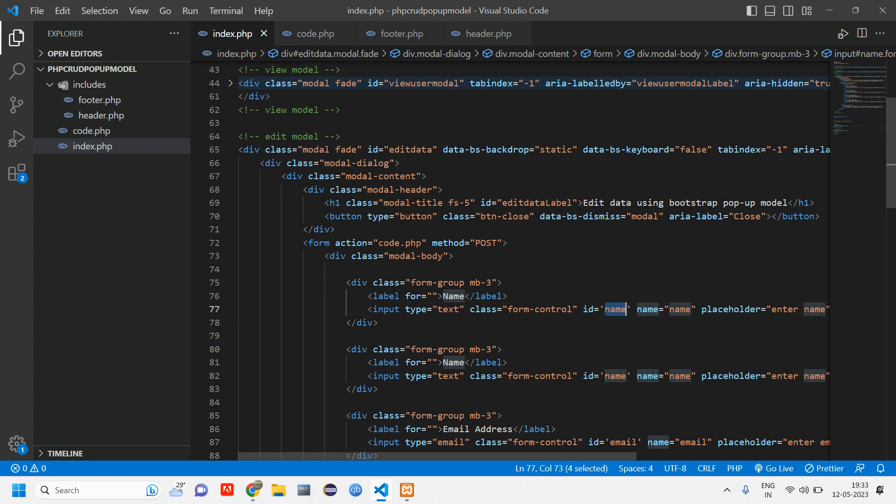
type("user")
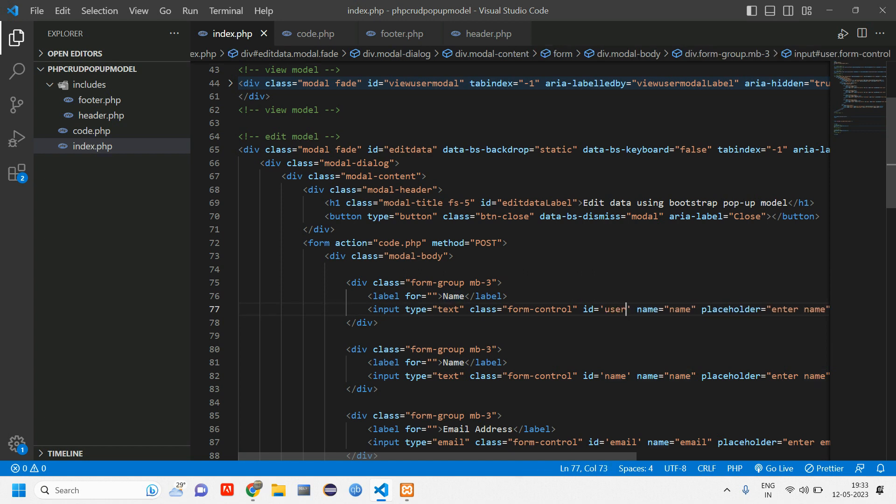
type("_id")
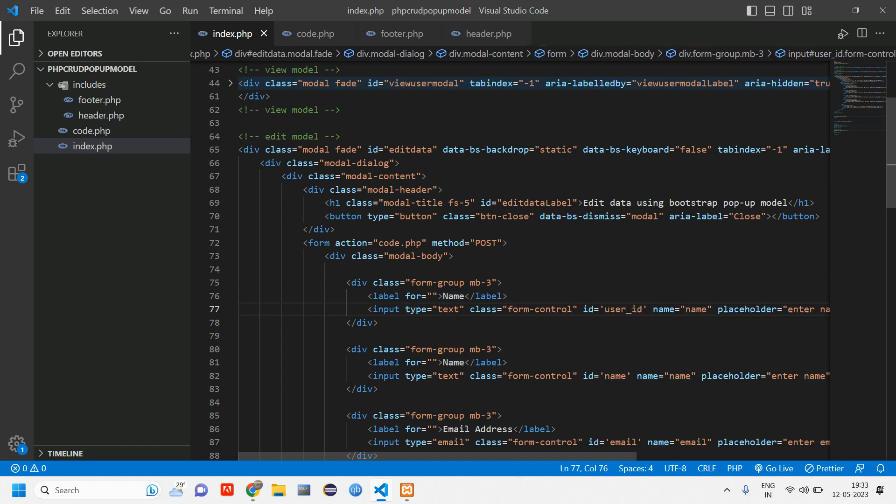
type("id")
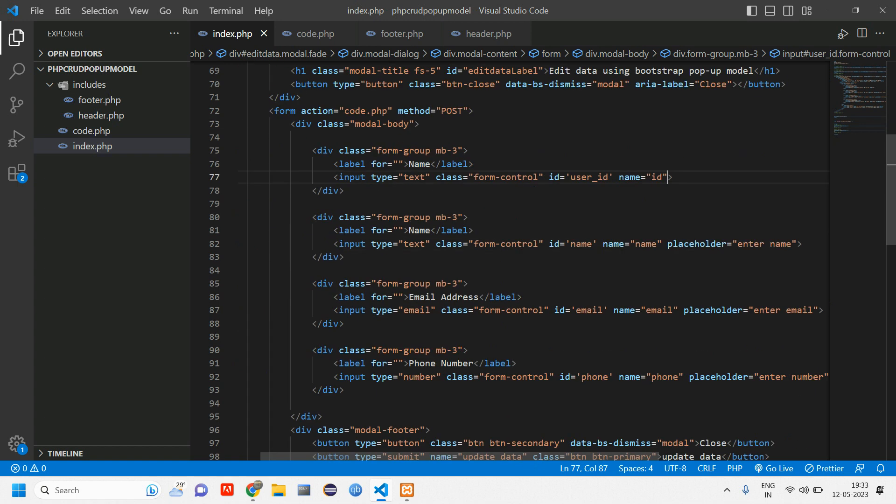
- Relabel the new field's label text as User id
double_click(417, 164)
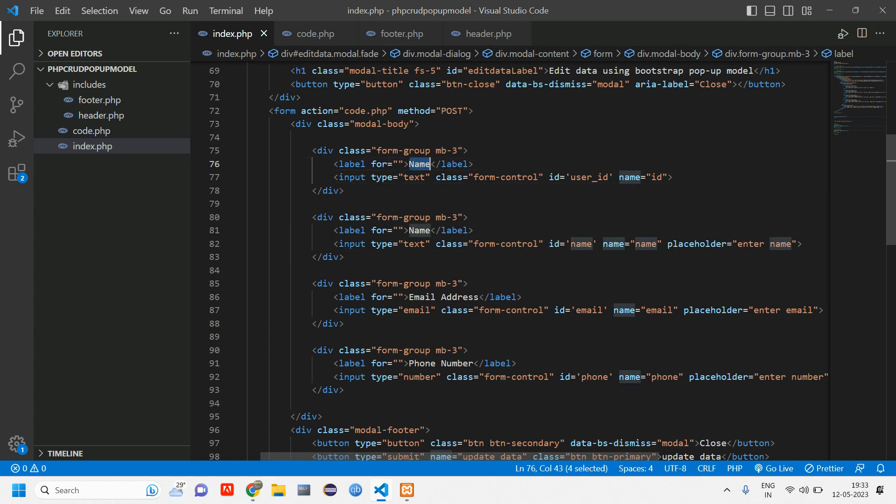
type("User")
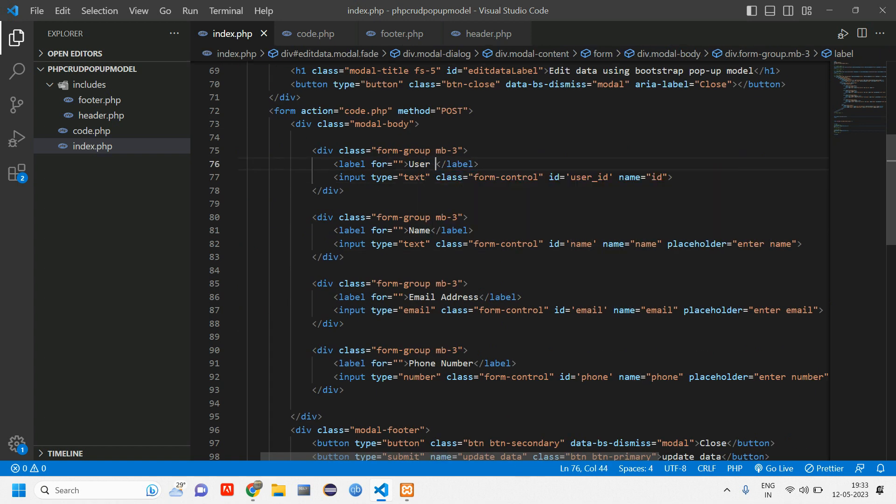
type("id")
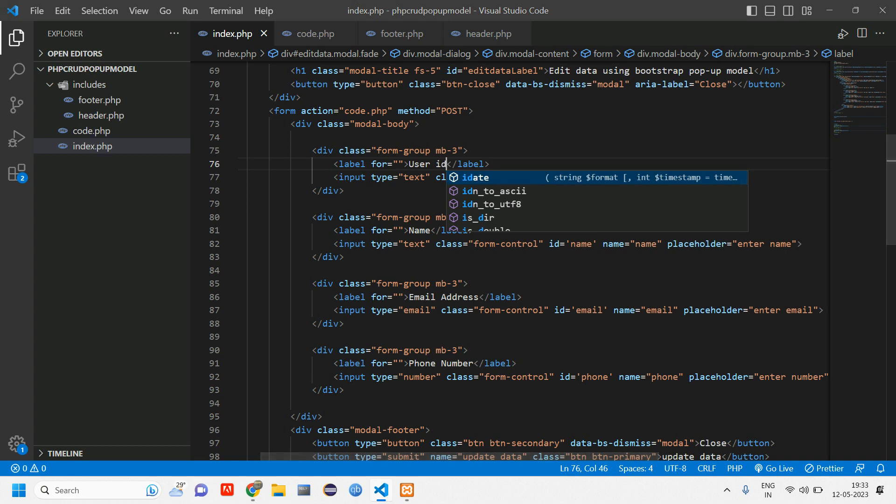
- Reload the CRUD page and confirm the dummy record's edit pop-up shows an empty User id field
left_click(253, 490)
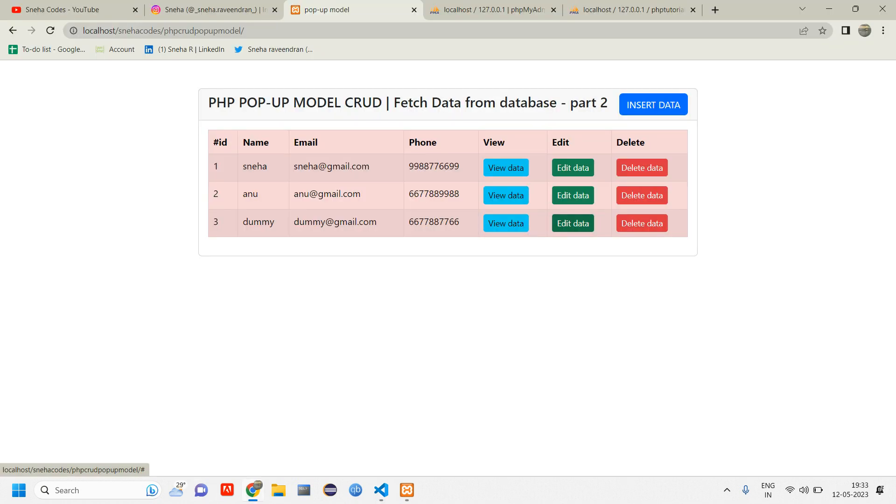
left_click(571, 223)
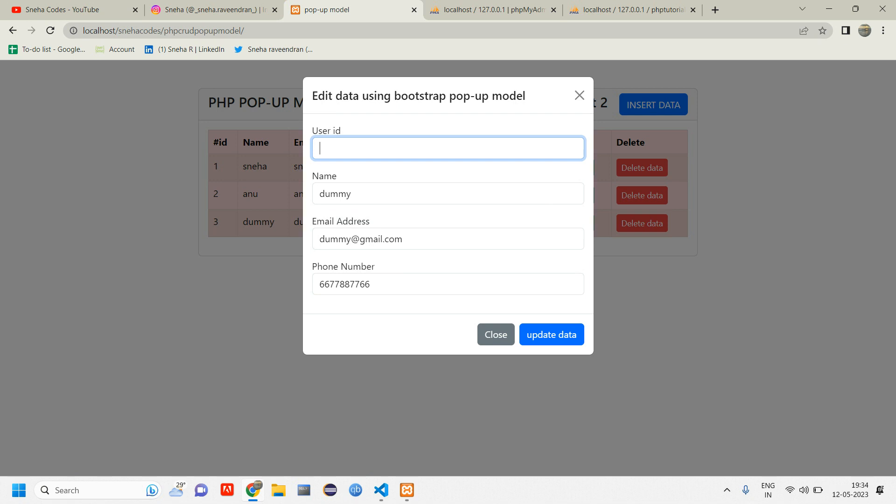
left_click(447, 193)
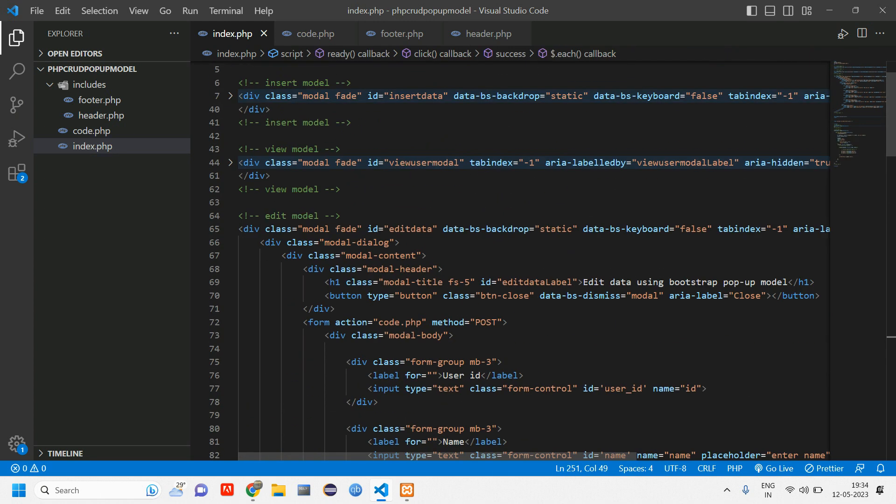
- Change the copied line to set #user_id from the response's 'id' key
left_click(622, 388)
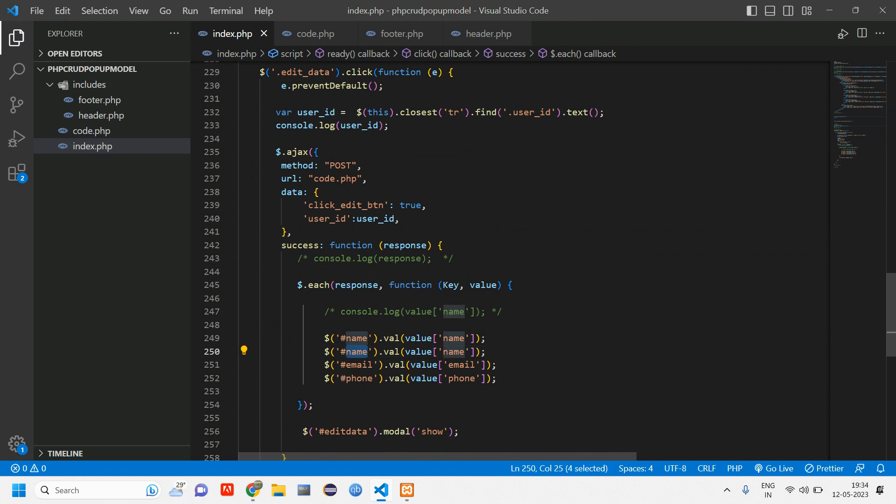
type("user_")
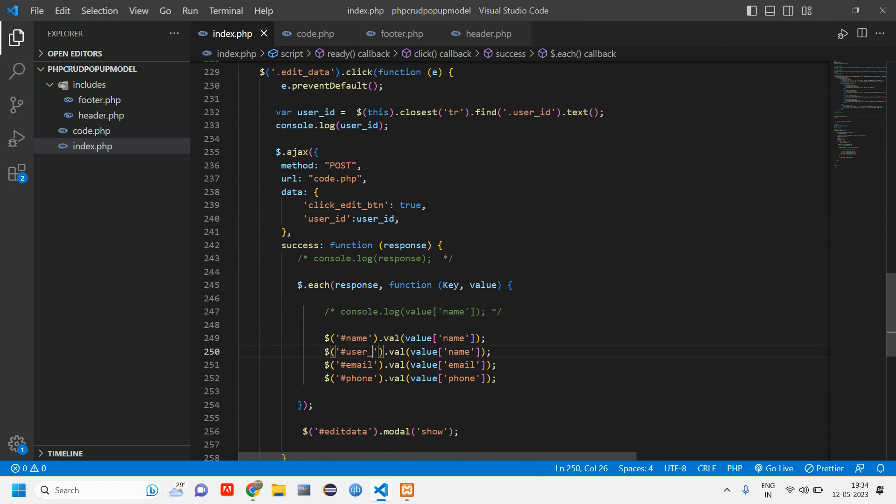
type("id")
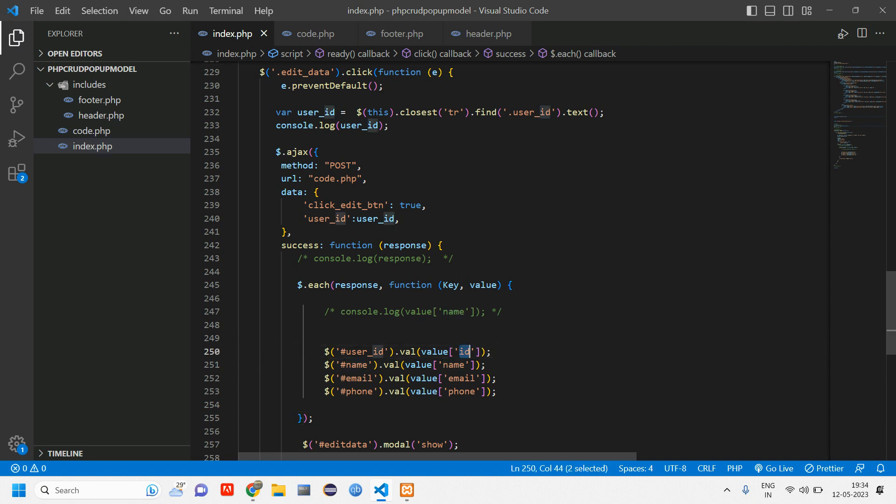
double_click(460, 391)
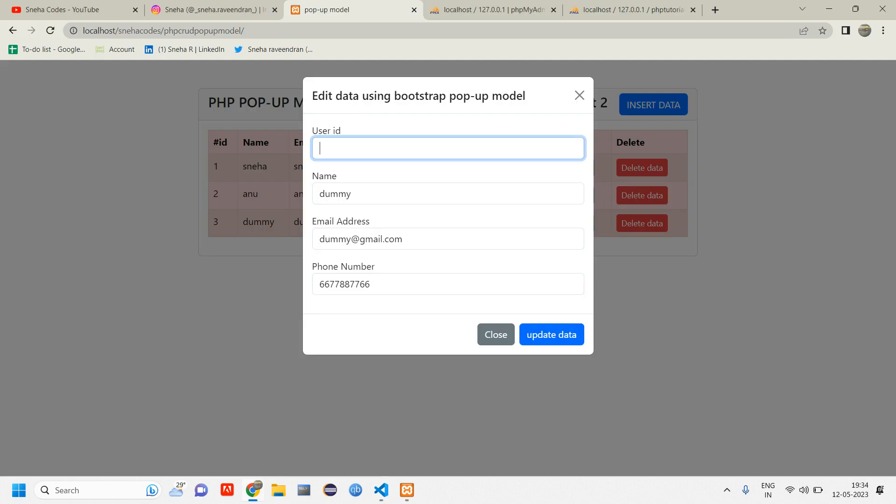
left_click(492, 9)
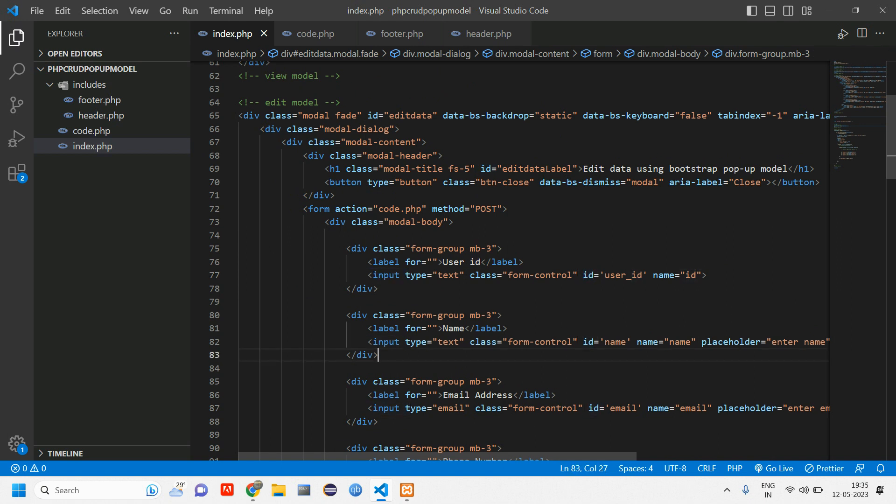
scroll("down", 3)
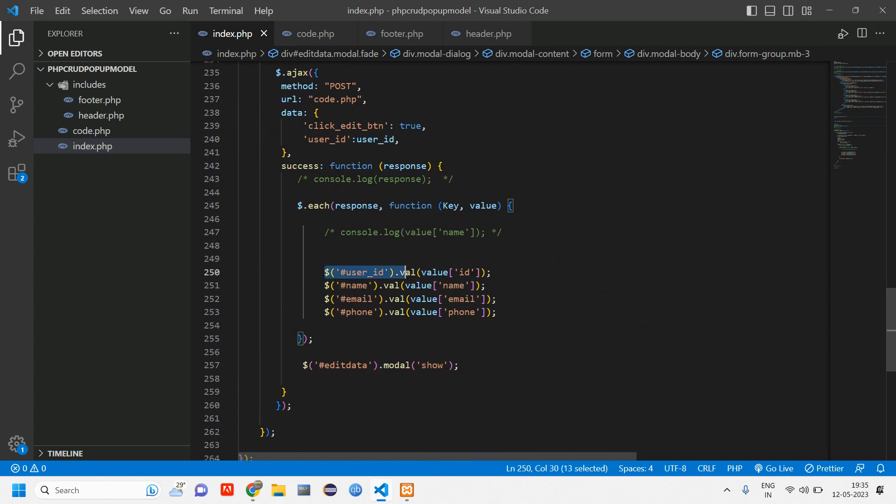
left_click(252, 490)
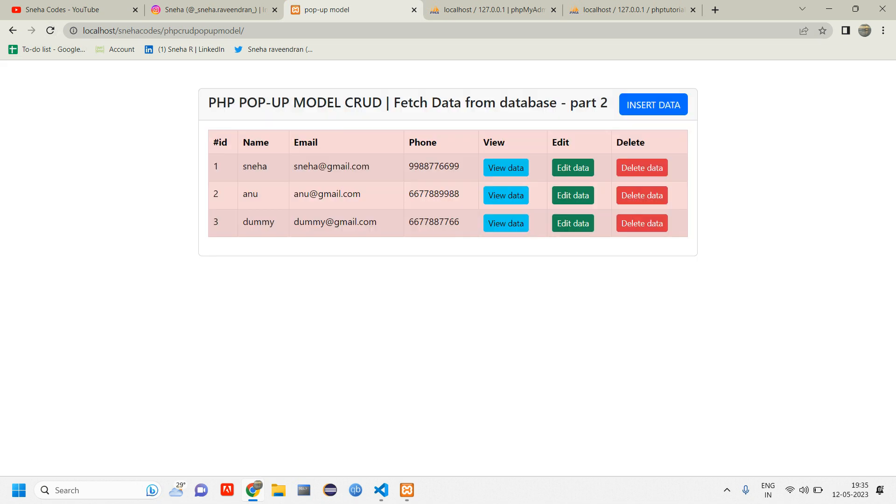
- Open Edit data on row 3 to see User id 3 filled alongside name, email and phone
left_click(572, 223)
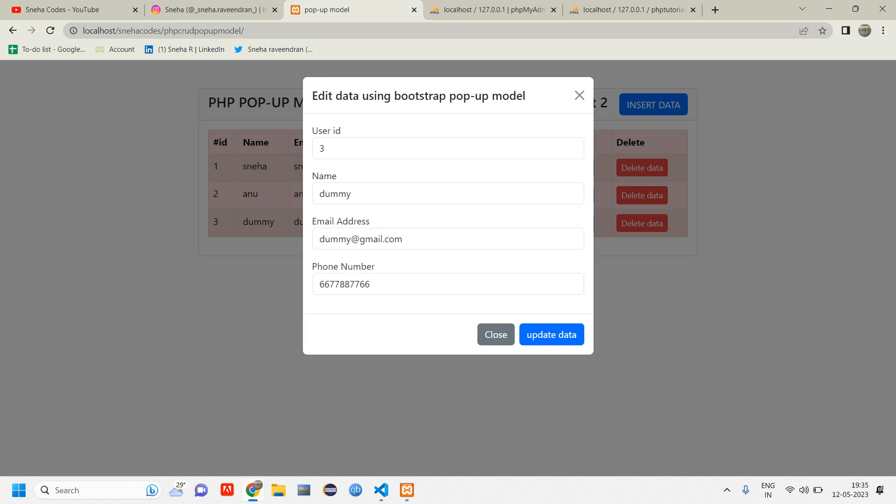
double_click(326, 130)
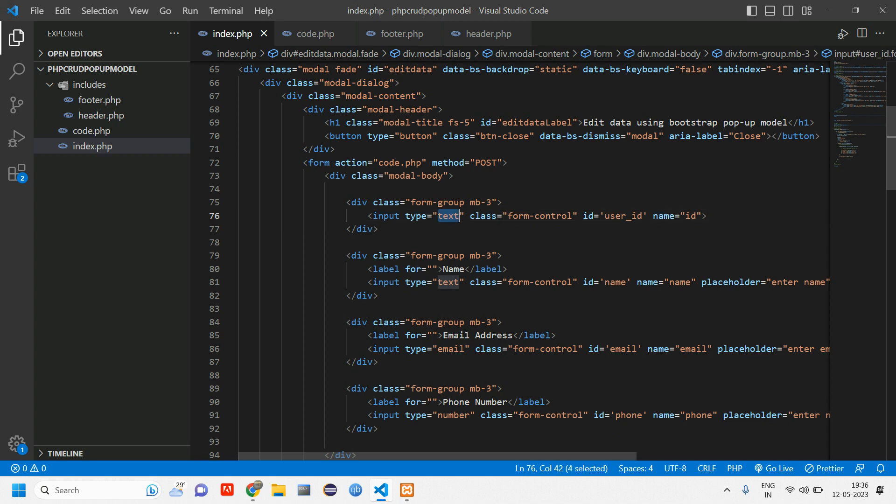
- Make the user_id input type hidden in index.php after checking the modal in Chrome
type("hidden")
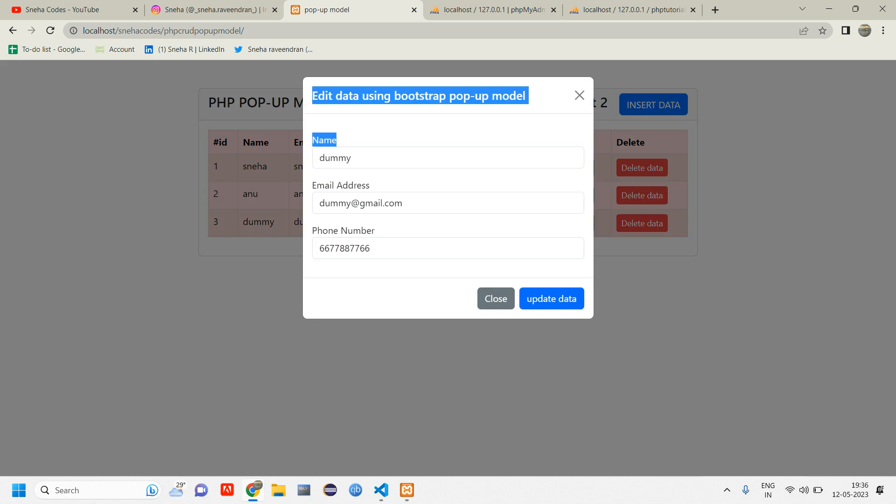
left_click(380, 490)
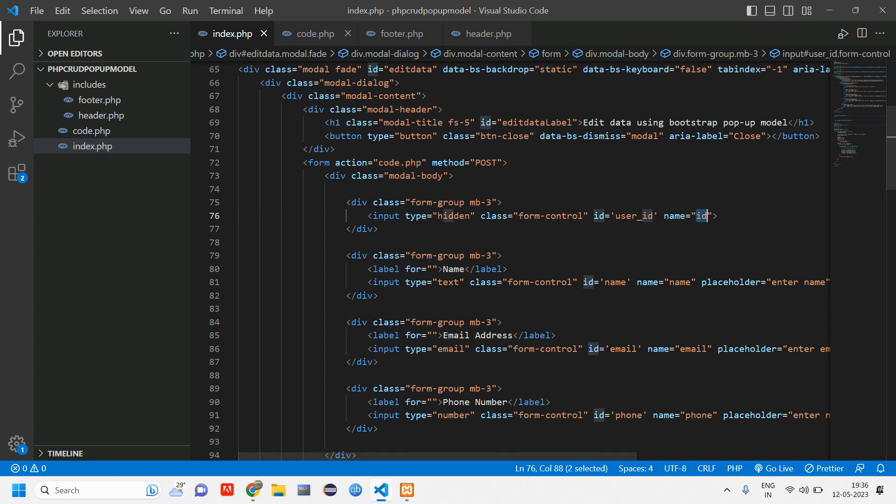
- Add $id = $_POST['id']; at the top of code.php's update_data block
left_click(314, 34)
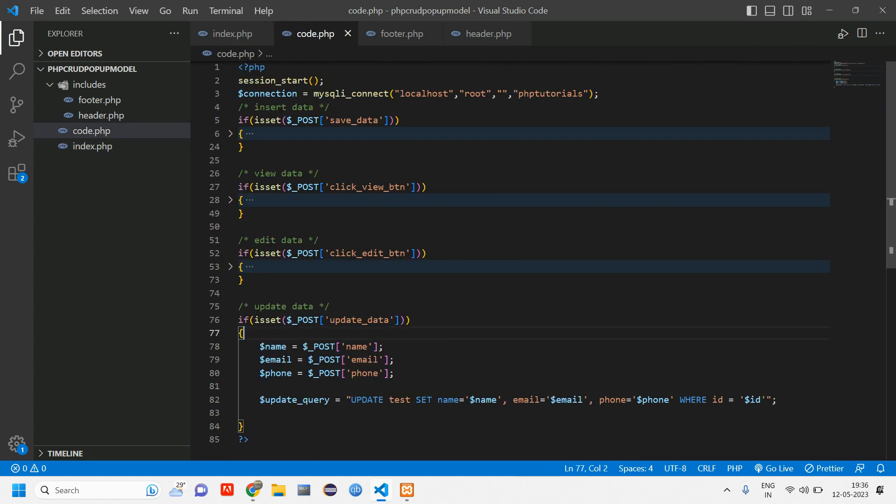
type("$i")
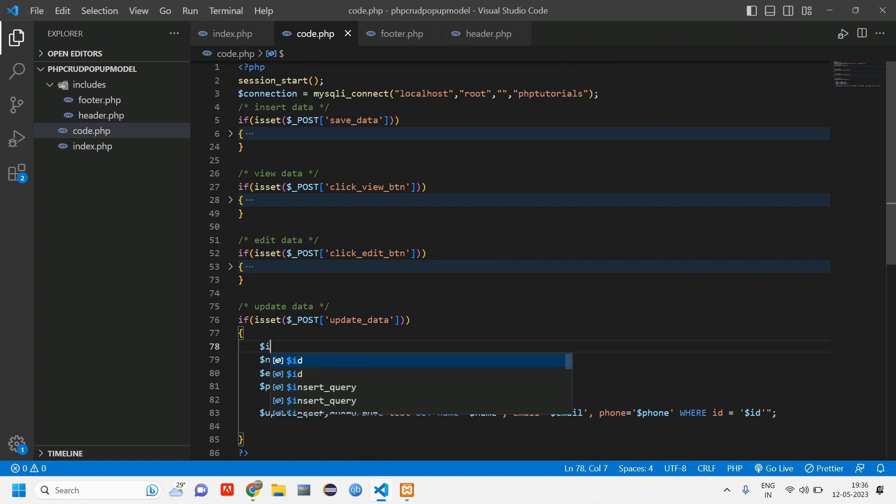
type("d = $")
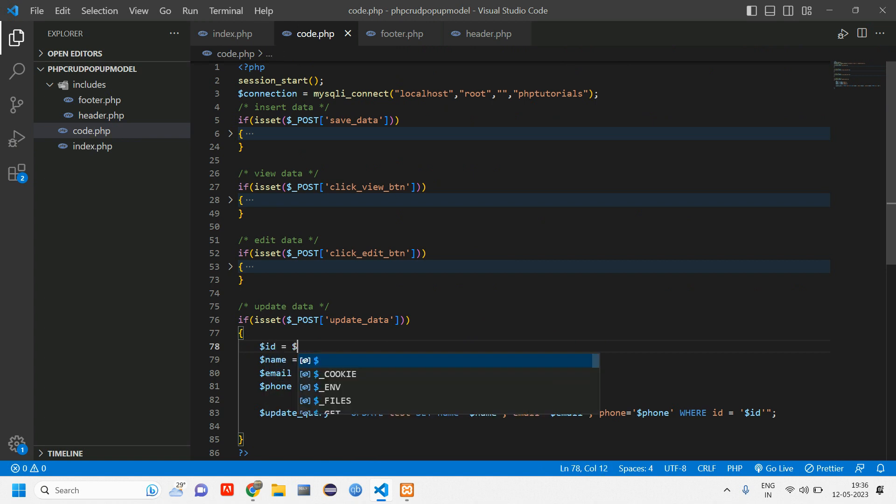
type("_POST")
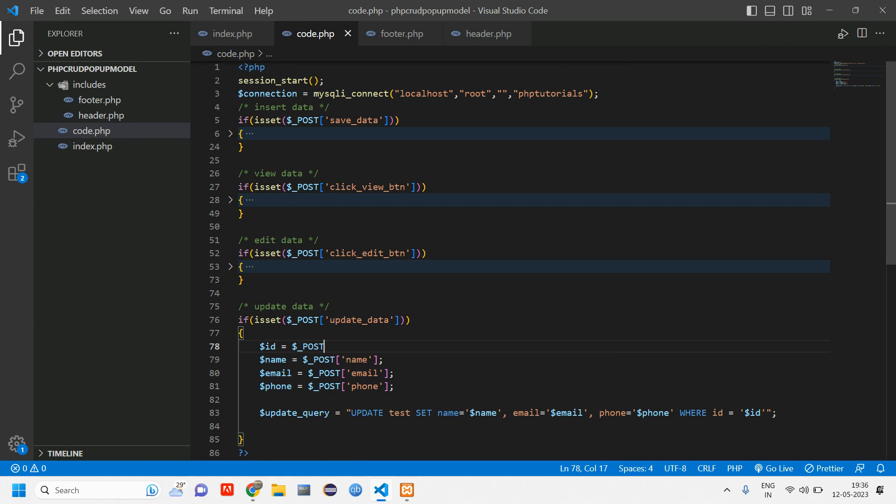
type("['id']")
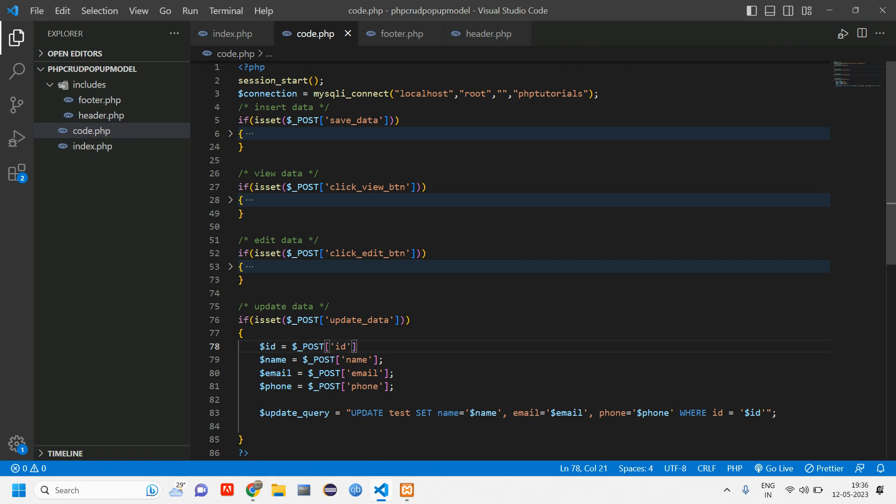
type(";")
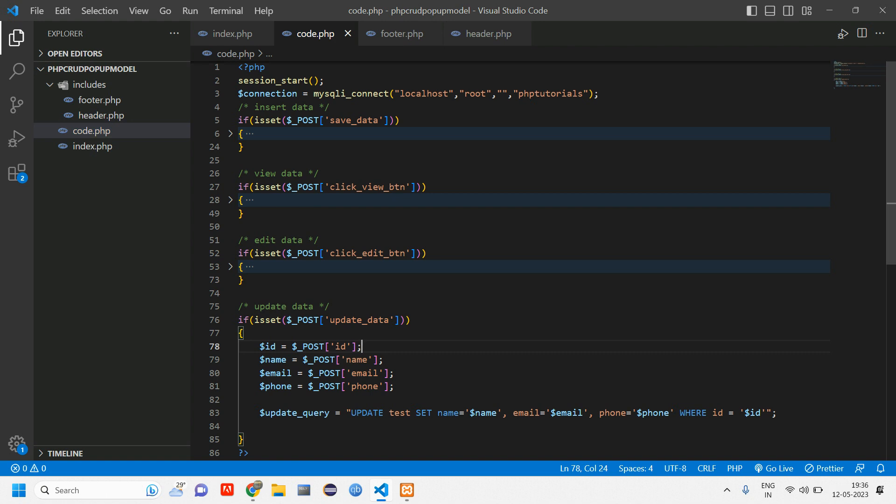
left_click(767, 413)
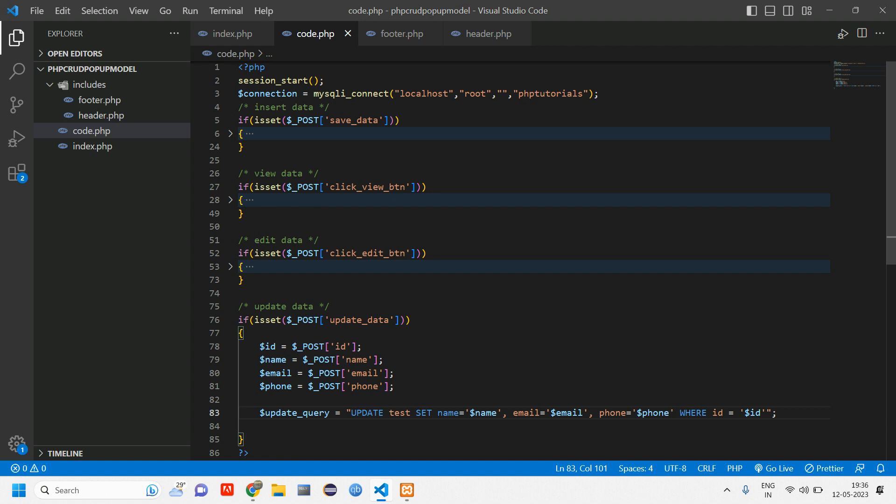
- Verify the hidden field's name="id" and user_id identifier in index.php, then return to code.php
left_click(234, 34)
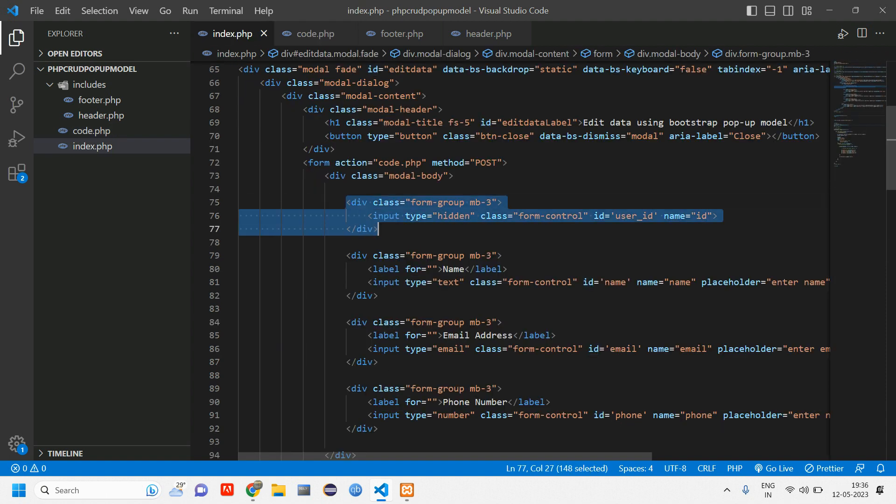
double_click(452, 216)
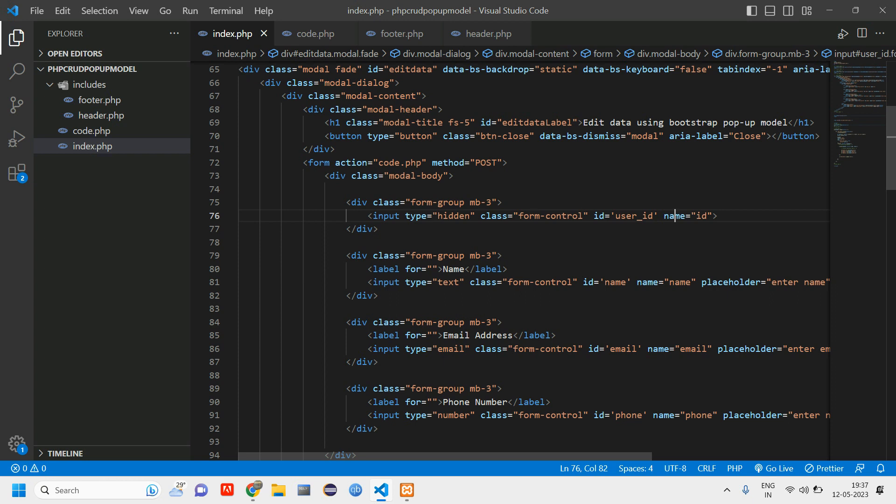
double_click(632, 216)
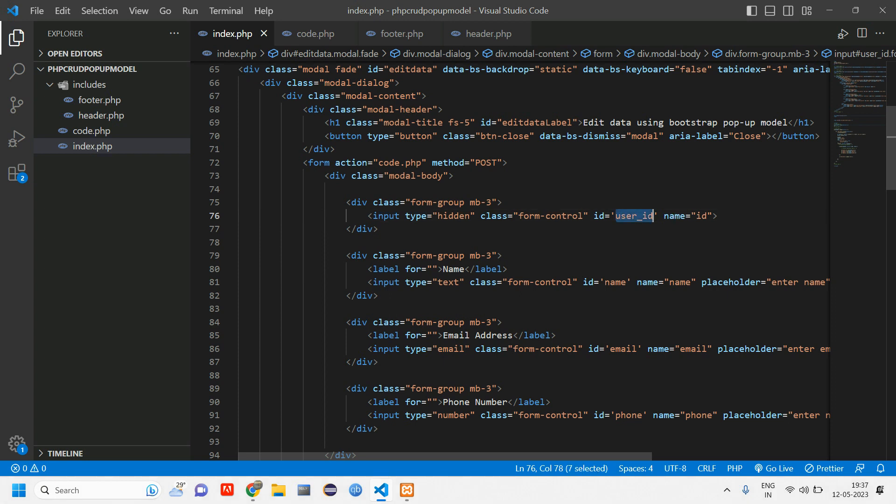
scroll("down", 3)
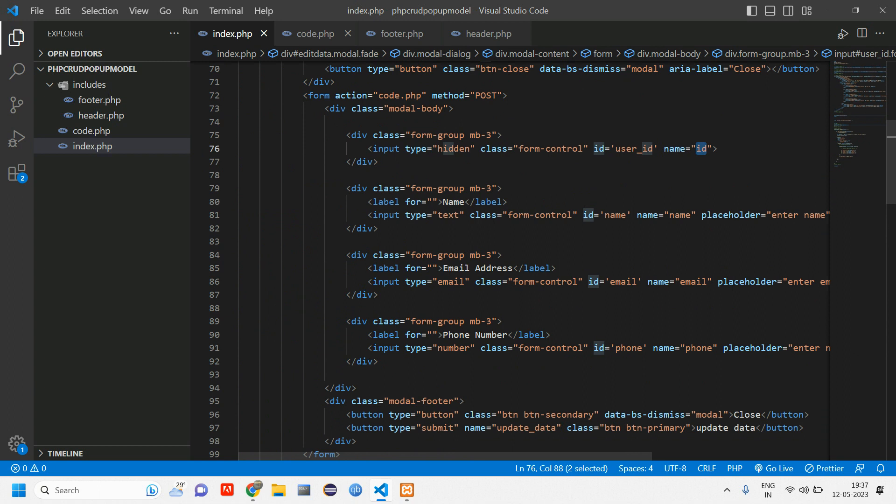
left_click(317, 34)
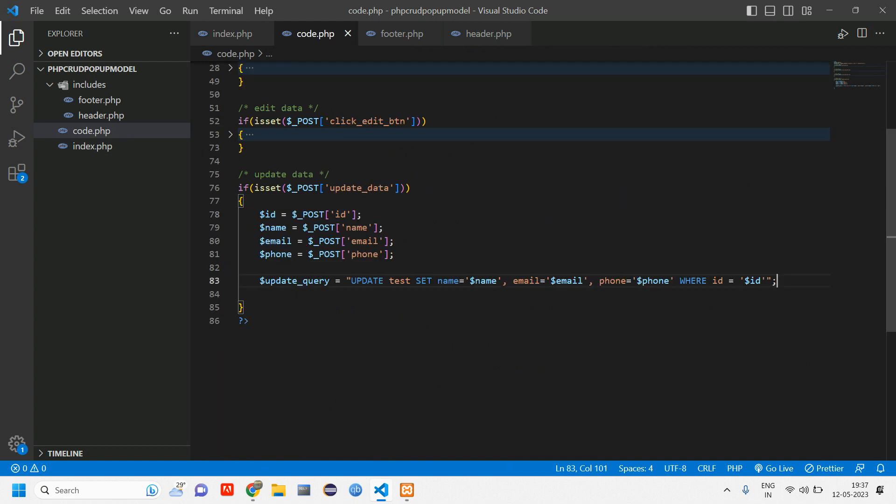
- Write $update_query_run = mysqli_query($connection, $update_query); in the update block
type("$")
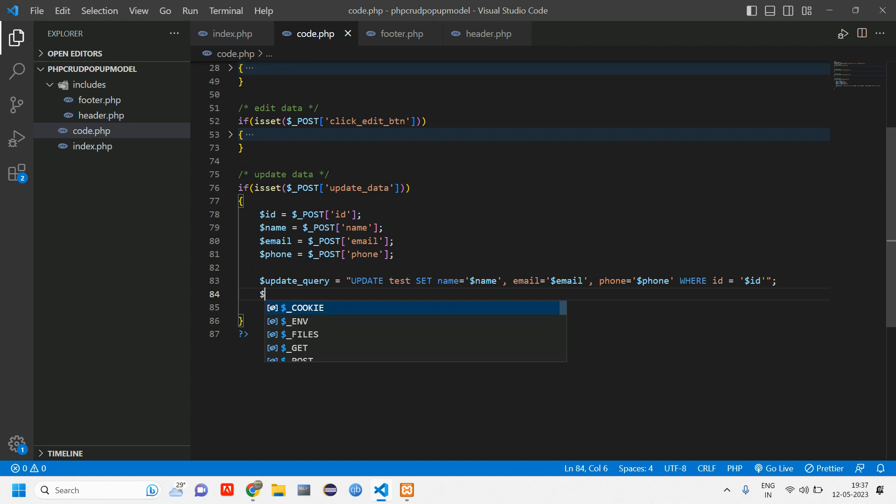
type("update")
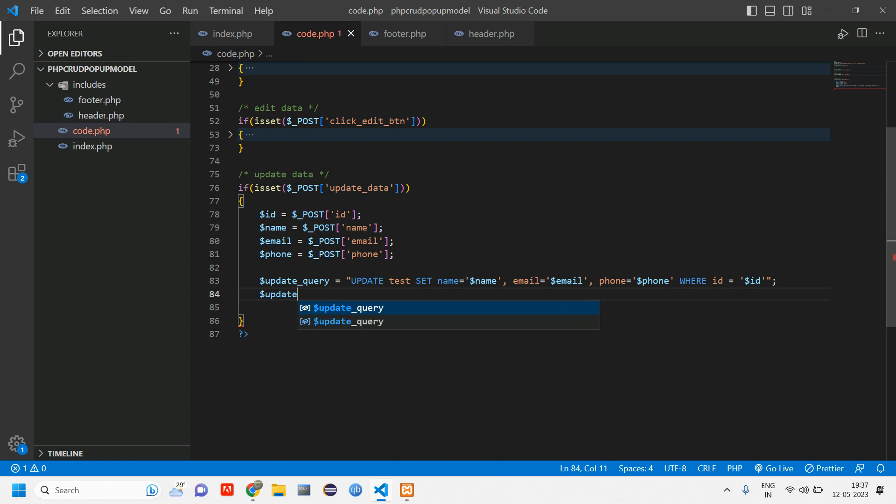
type("_query_r")
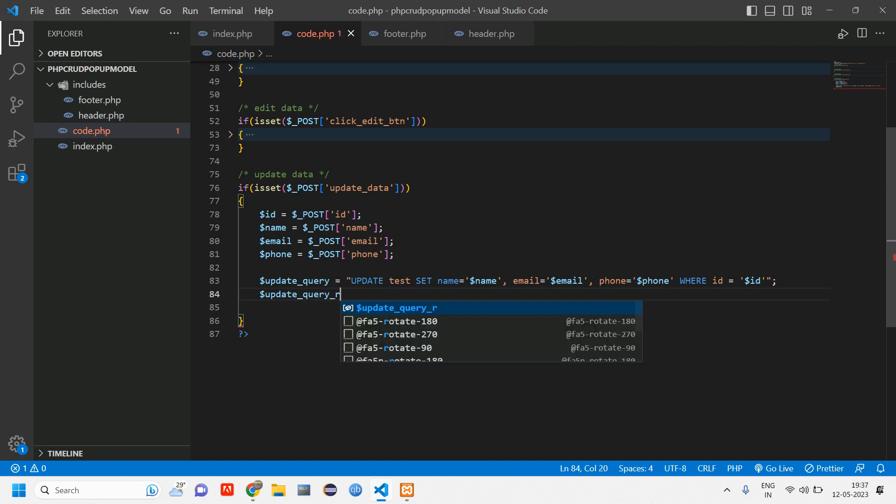
type("un =")
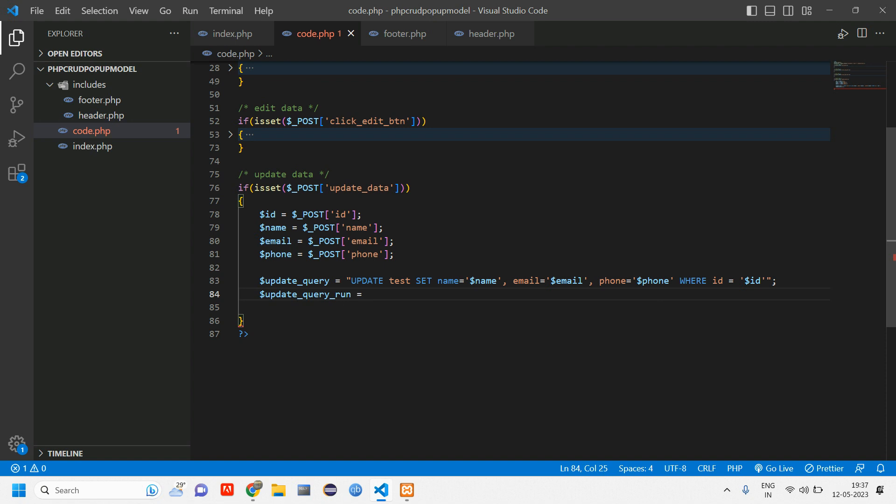
type("mysqli")
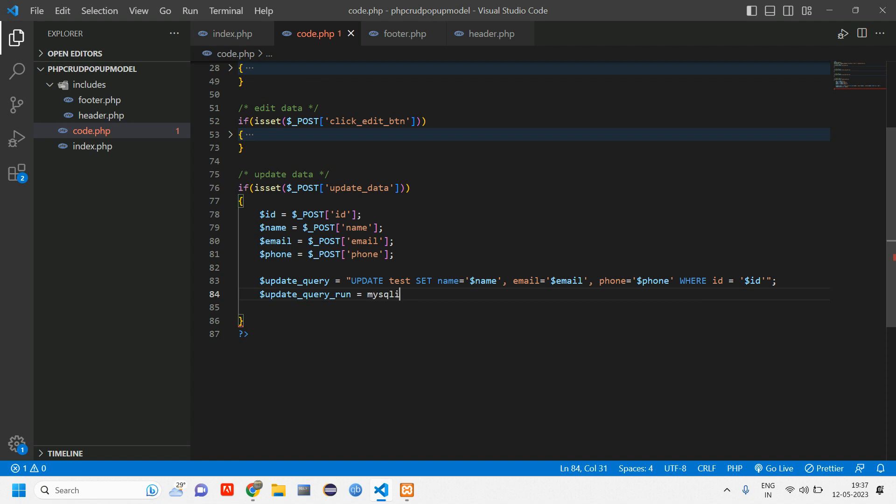
type("_query($")
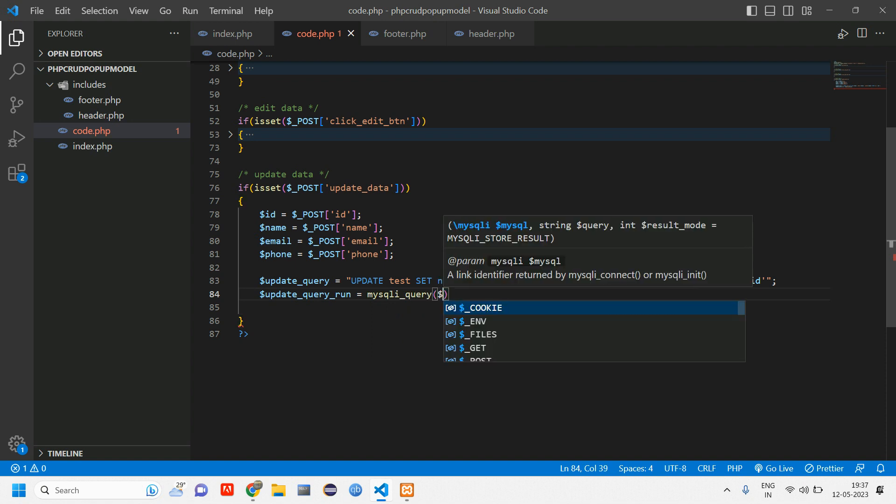
type("$connection,")
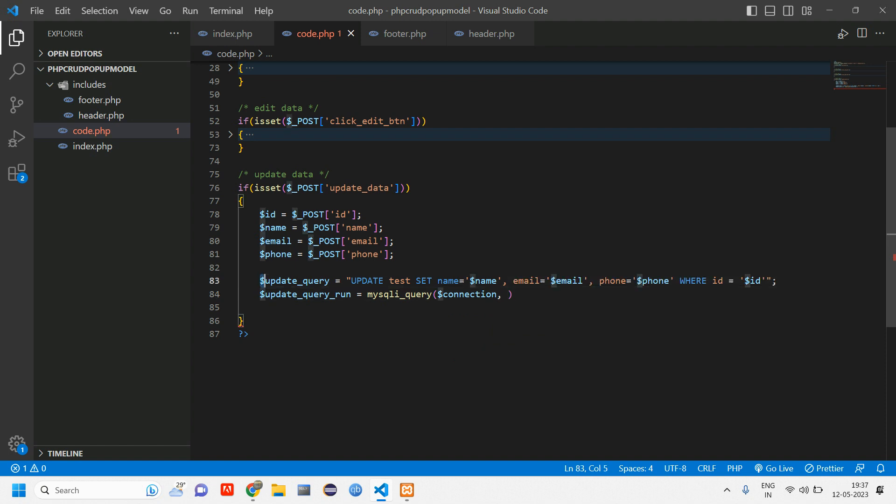
double_click(294, 281)
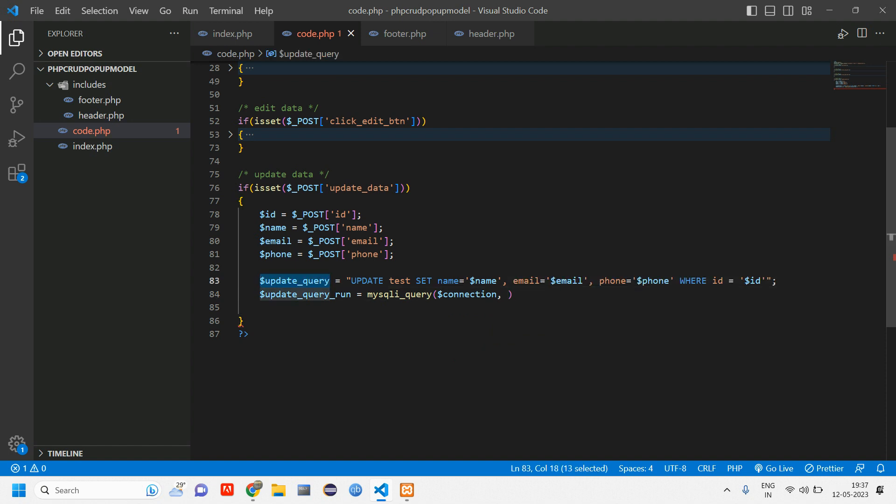
type("$update_query")
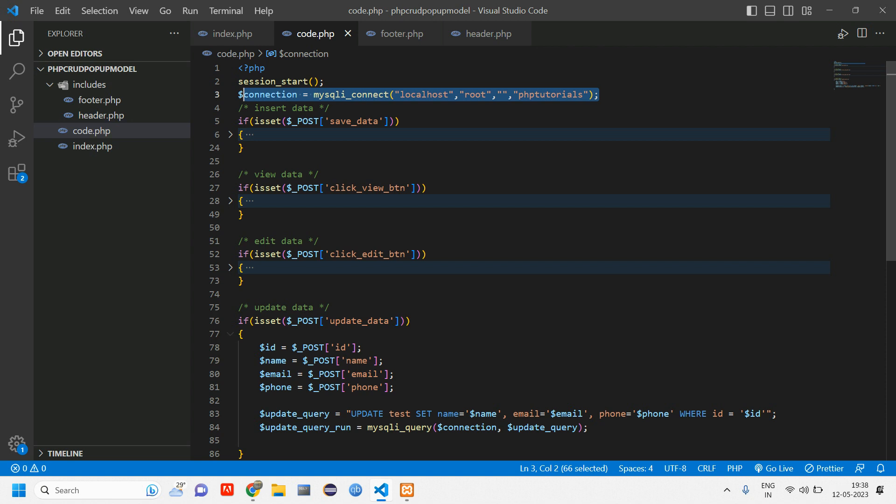
- Start an if($update_query_run) check below the query call
scroll("down", 3)
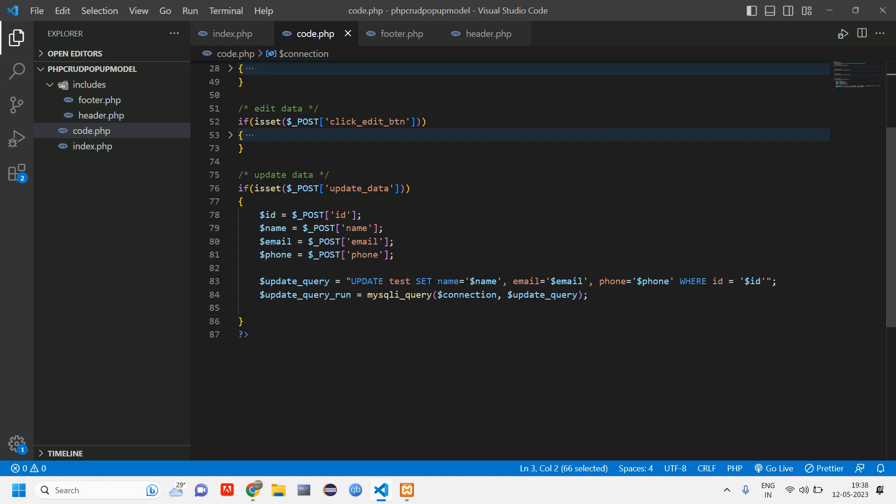
left_click_drag(260, 214, 261, 308)
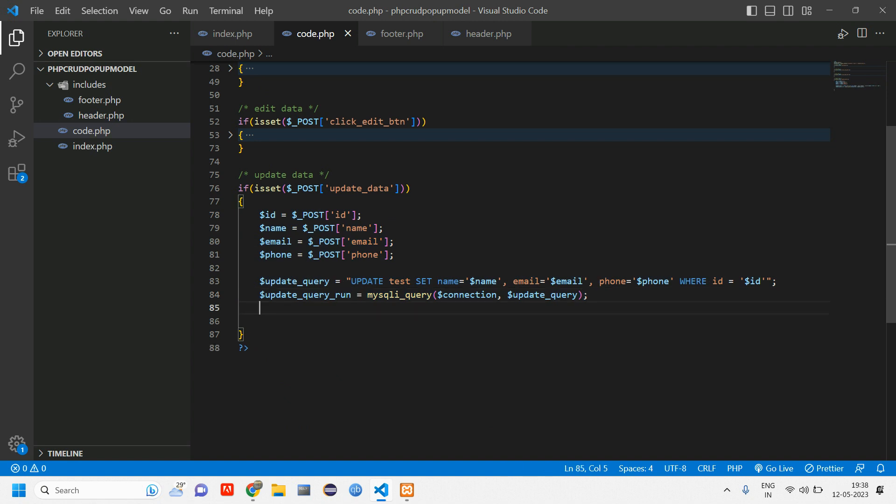
key("Enter")
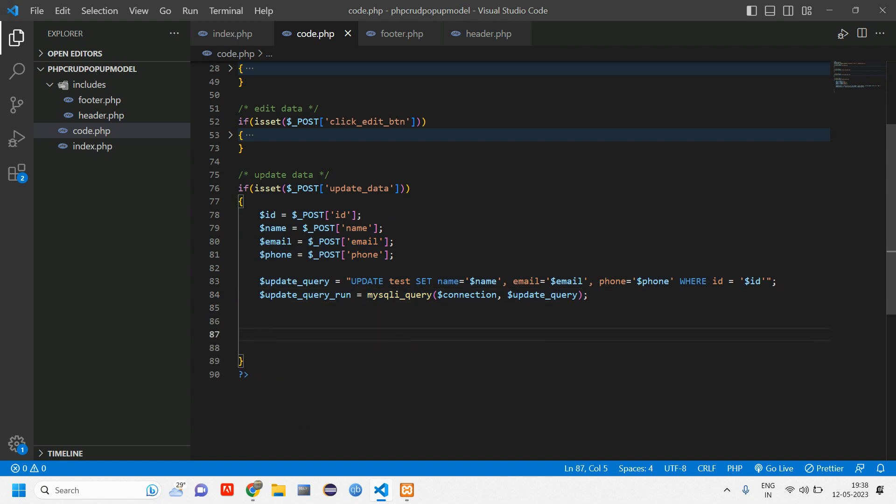
type("if(")
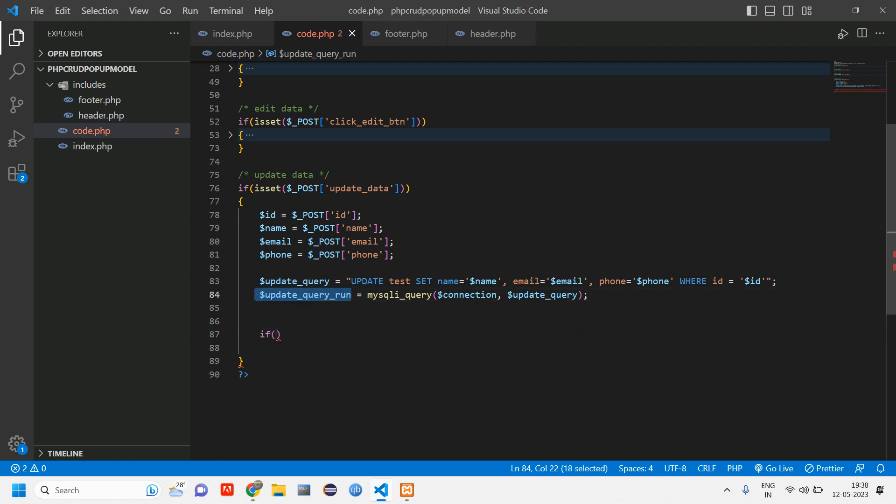
type("$update_query_run")
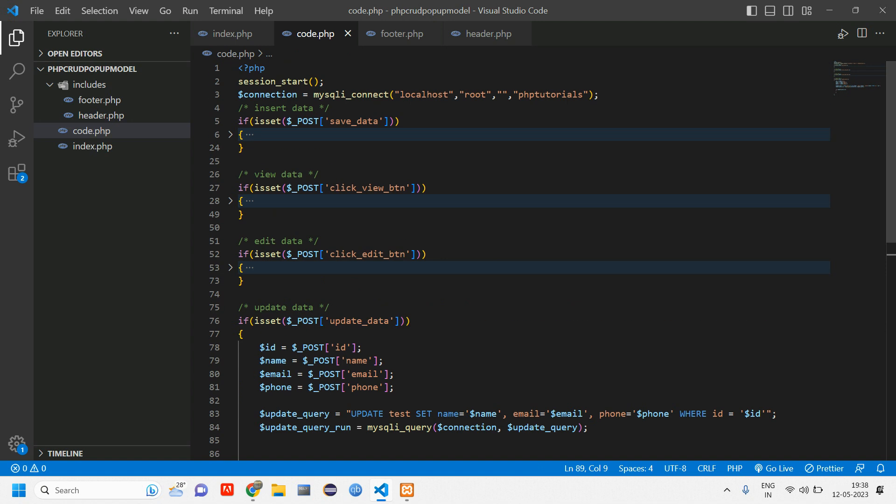
- Copy the insert block's status and redirect lines into the if, changing the message to "Data updated successfully"
left_click(229, 135)
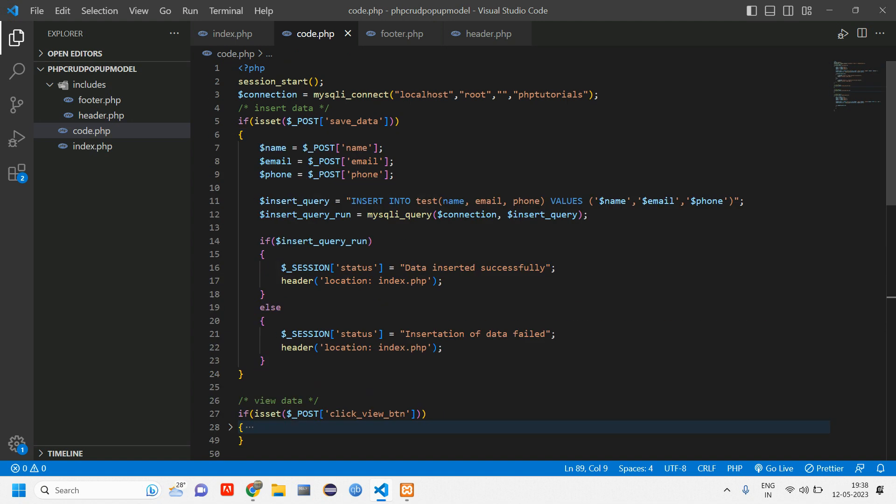
left_click_drag(281, 268, 442, 281)
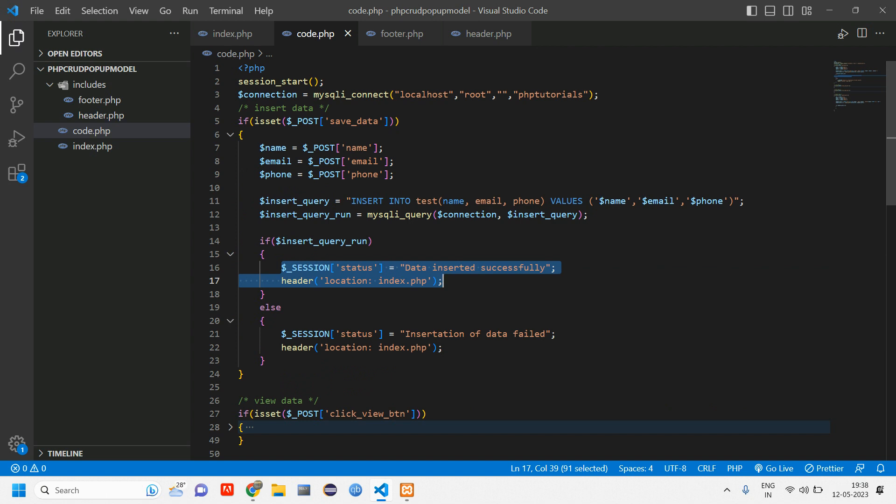
scroll("down", 3)
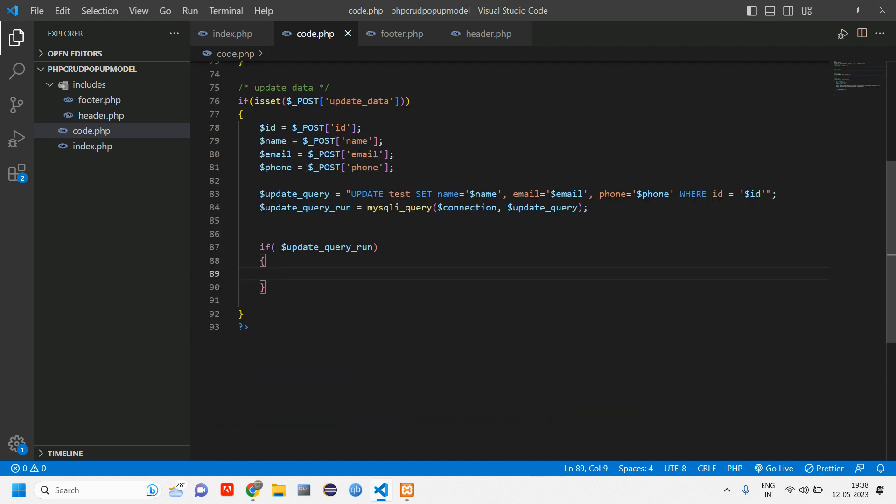
type("$_SESSION['status'] = \"Data inserted successfully\";")
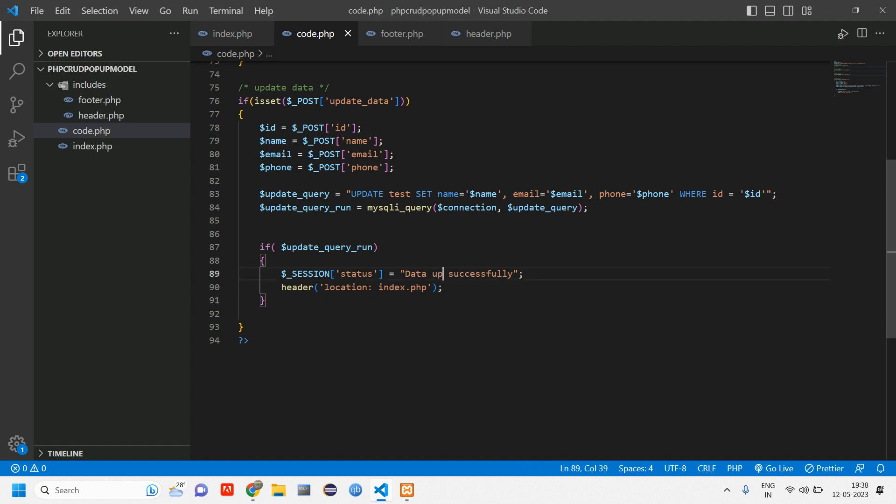
type("dated")
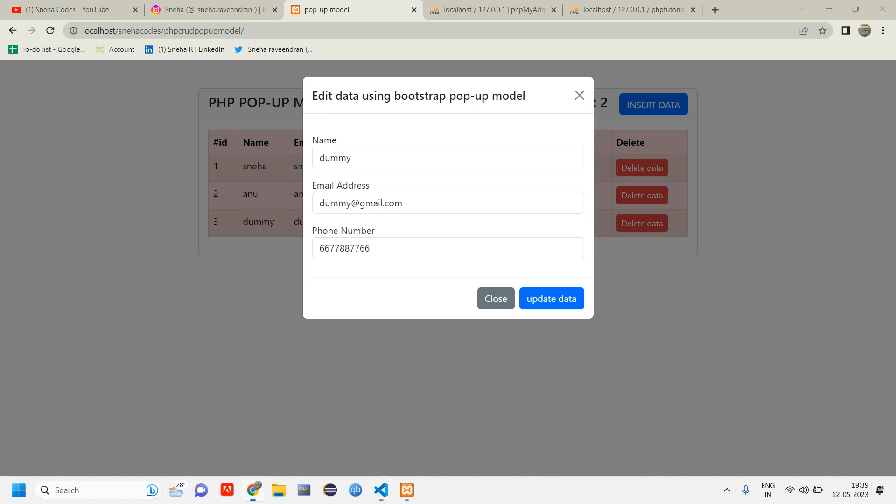
- Close the Edit data modal without saving and return to VS Code
left_click(494, 298)
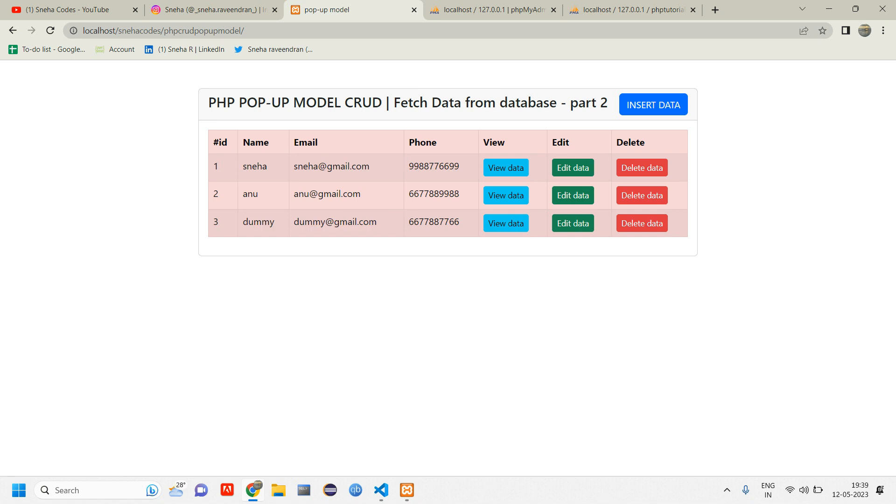
left_click(380, 490)
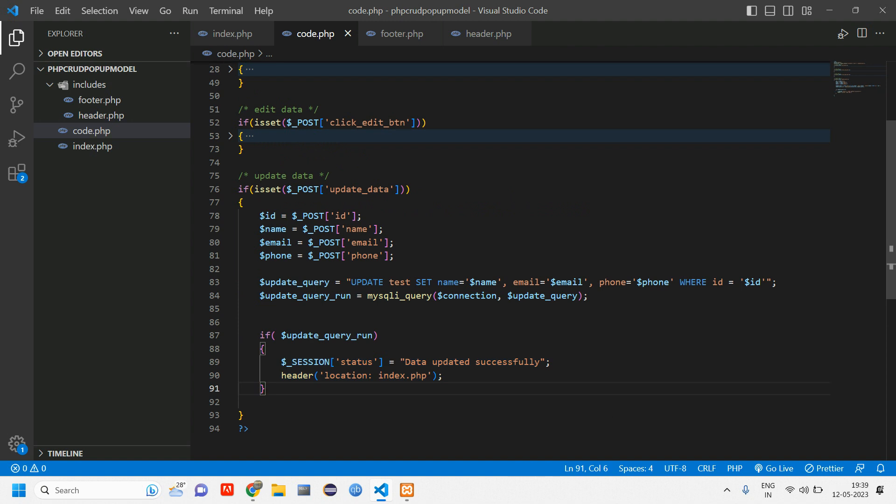
- Add an else branch setting "Data not updated successfully" and redirecting to index.php
type("else")
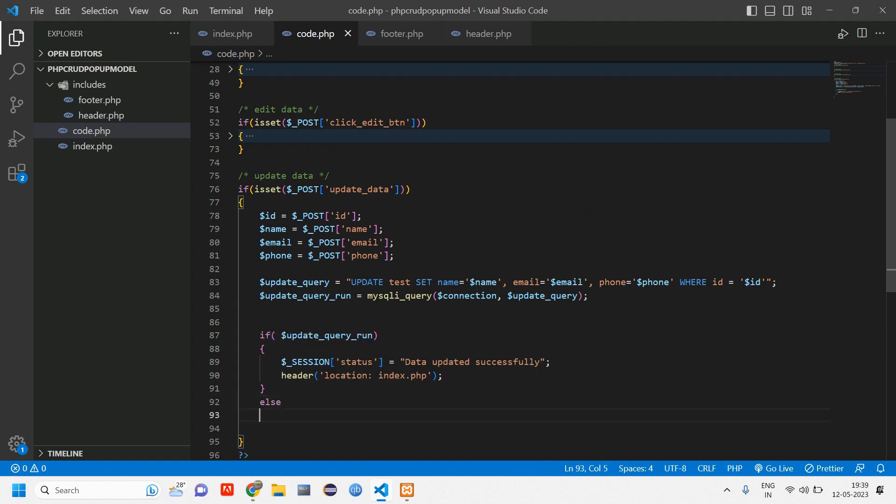
type("{")
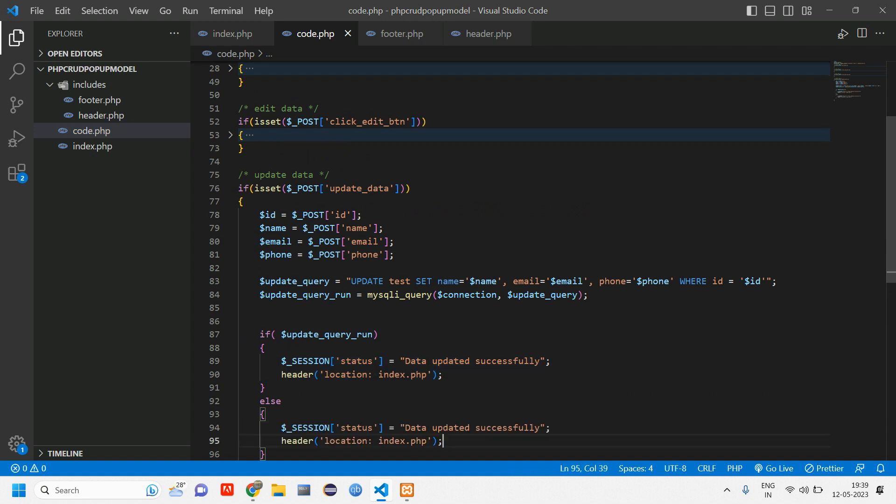
scroll("down", 3)
type("not ")
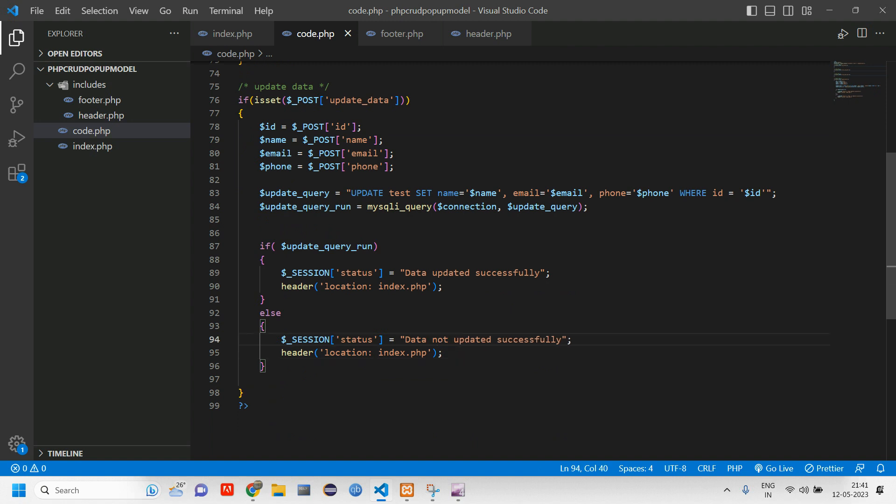
left_click_drag(281, 339, 441, 353)
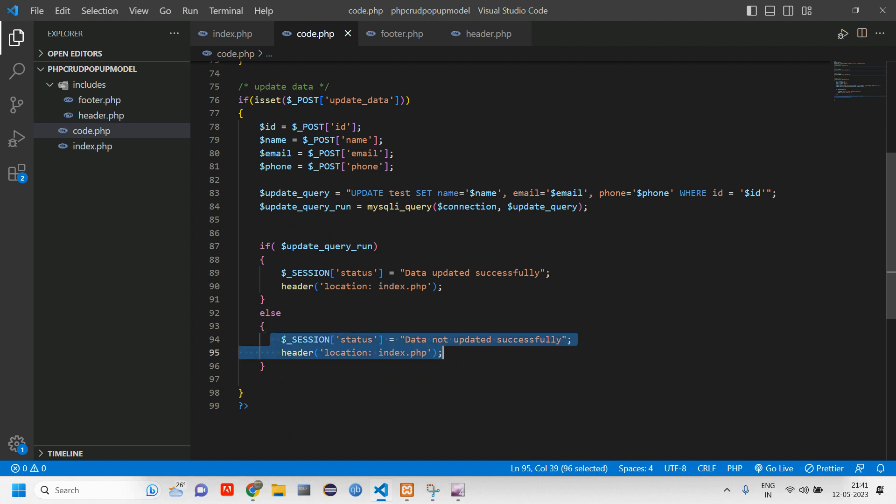
left_click(440, 352)
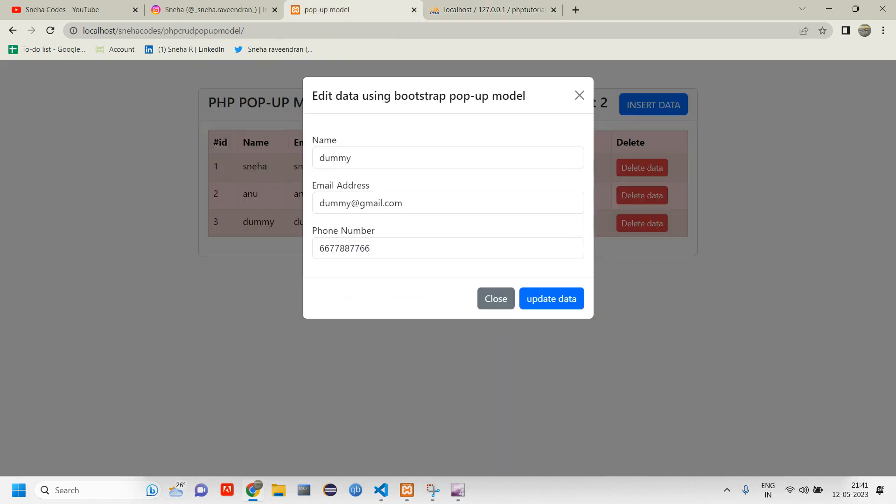
left_click(447, 248)
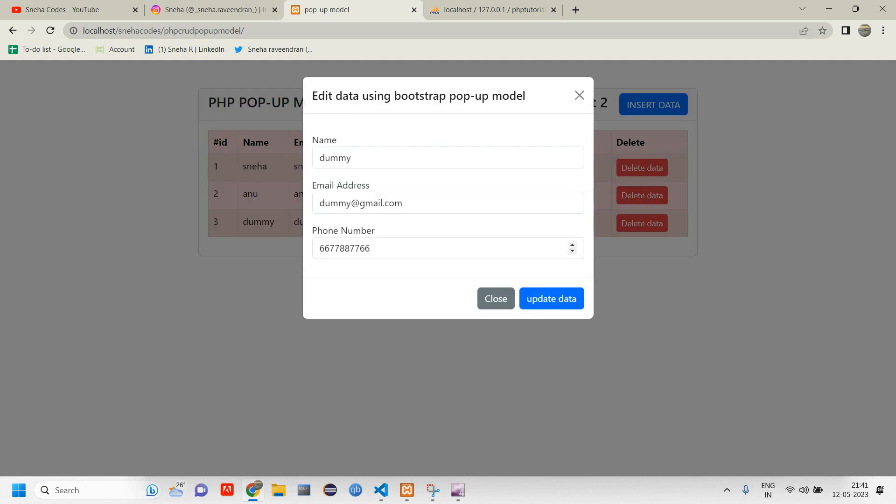
type("sri")
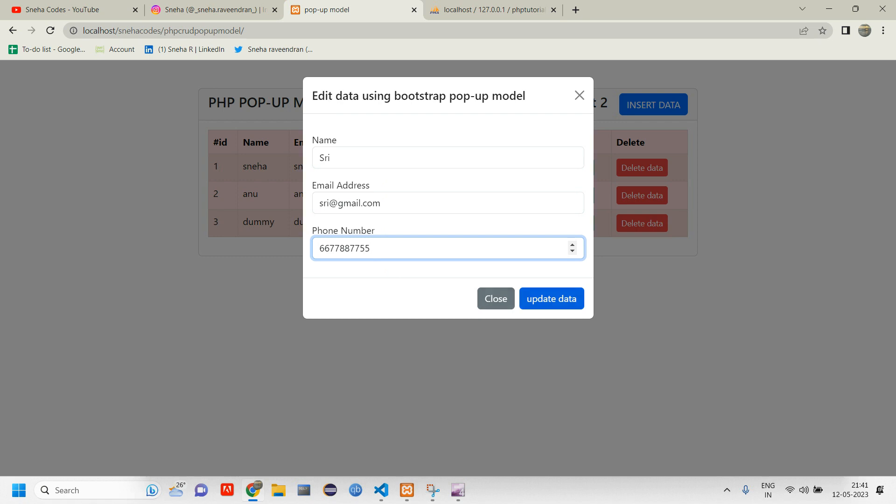
left_click(551, 299)
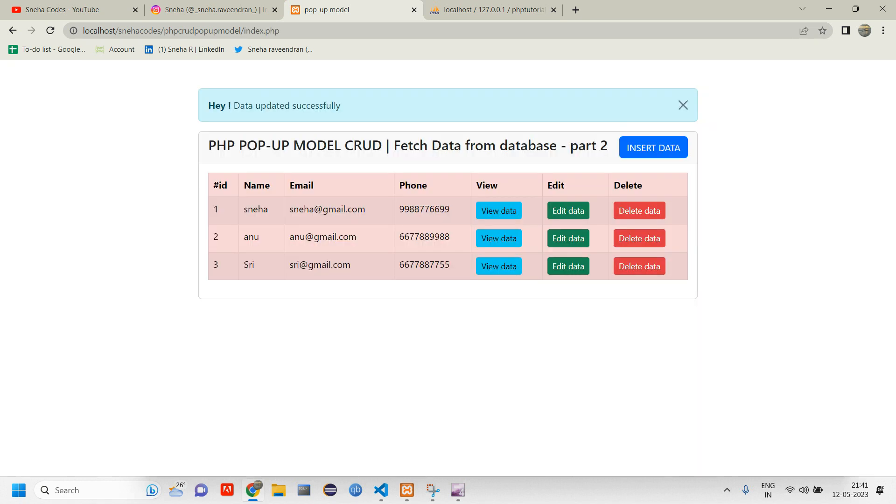
triple_click(274, 105)
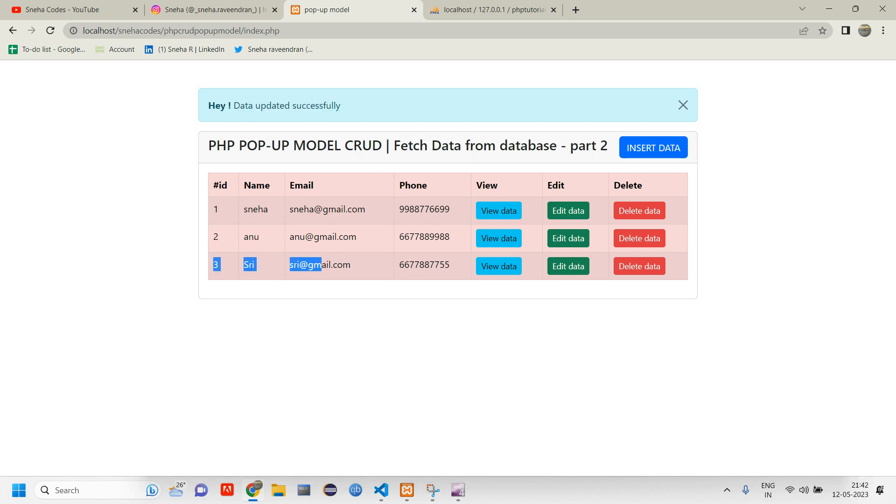
left_click(492, 9)
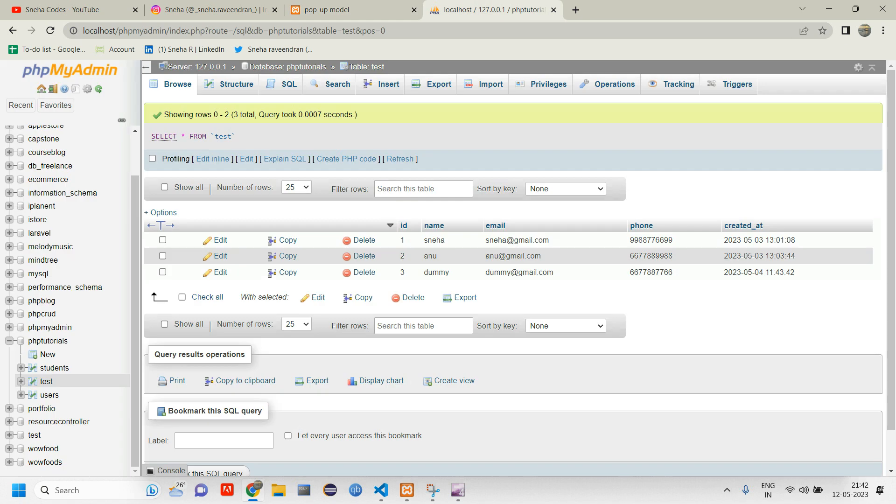
mouse_move(49, 31)
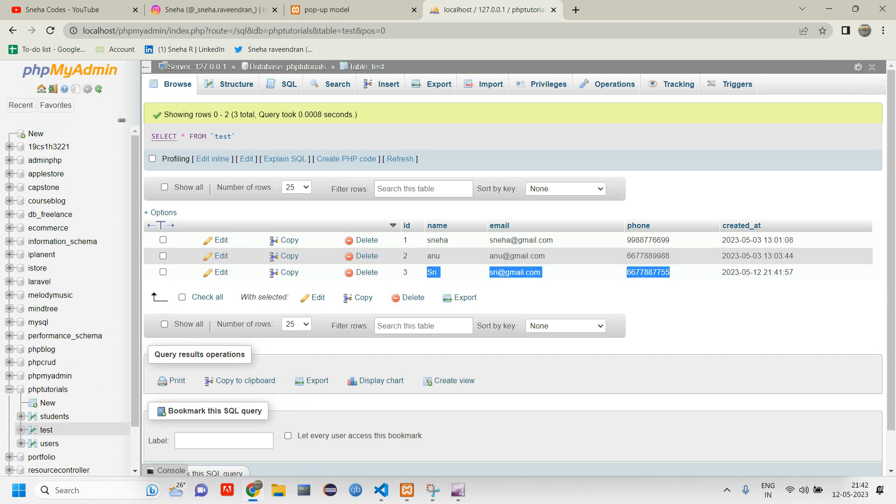
left_click(331, 10)
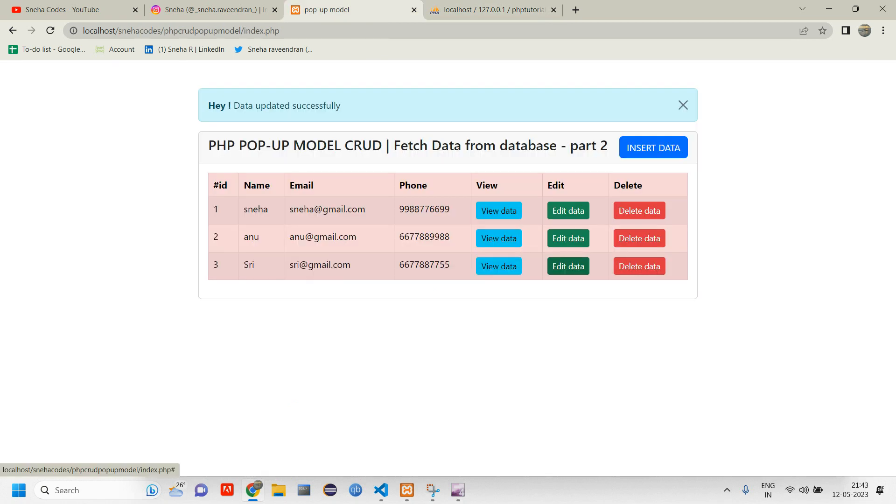